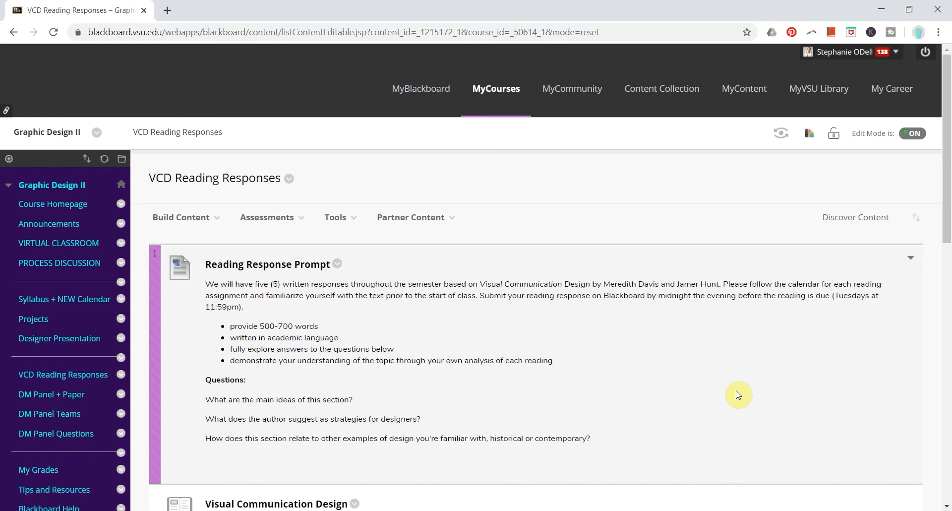
- Glance at the Assessments menu, then open Reading Response #1 for editing
click(267, 216)
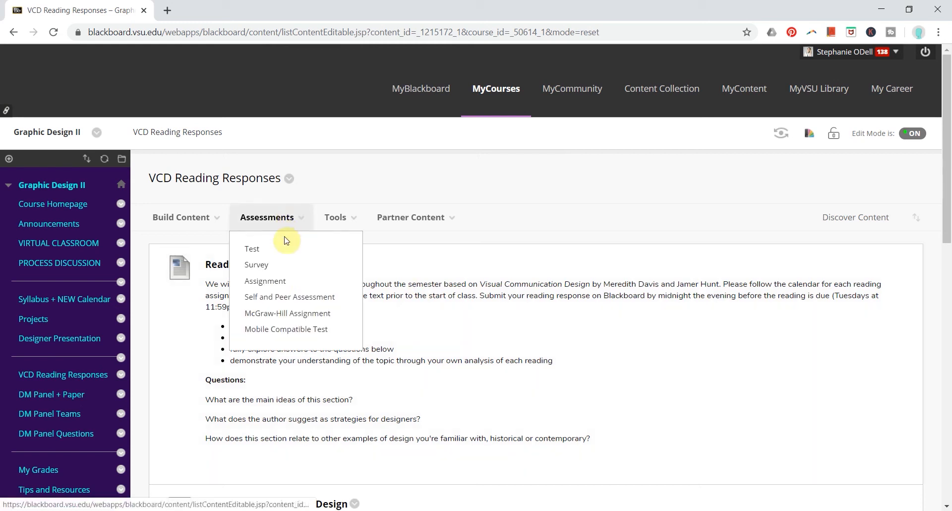
click(511, 302)
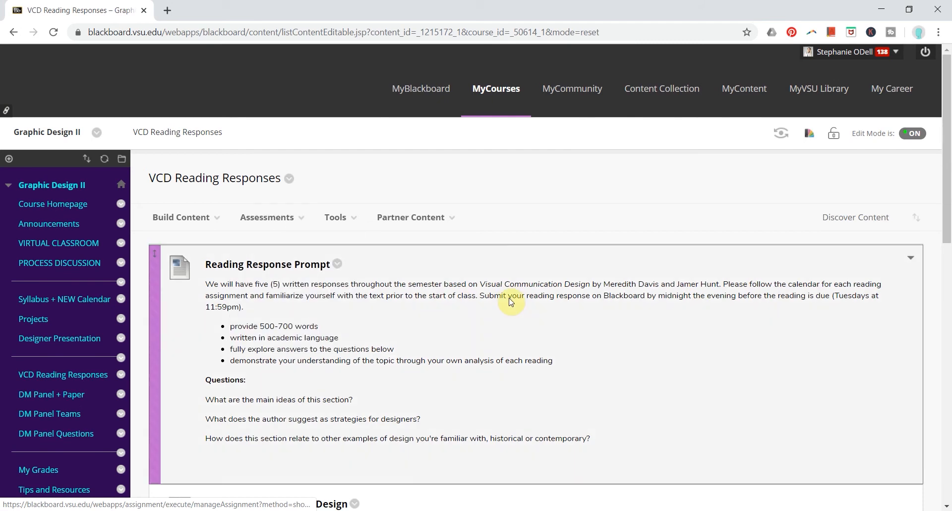
scroll(down, 3)
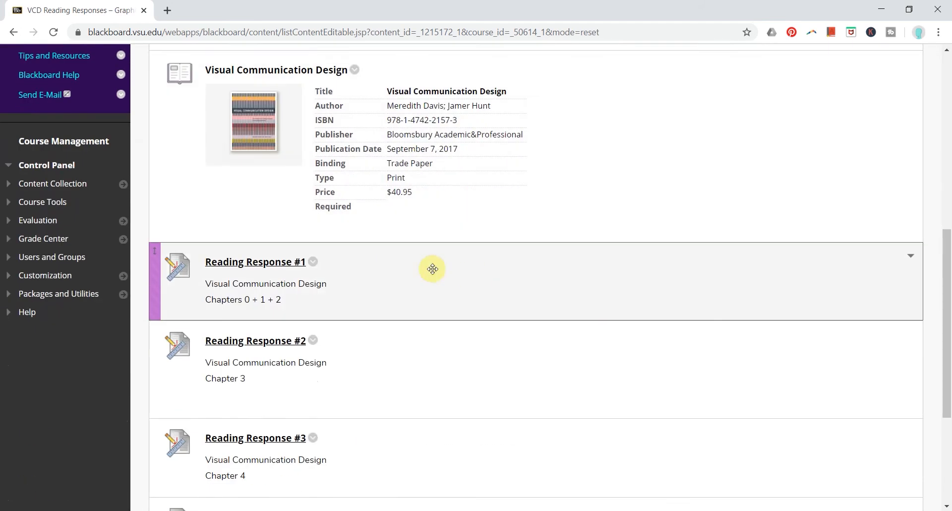
click(314, 261)
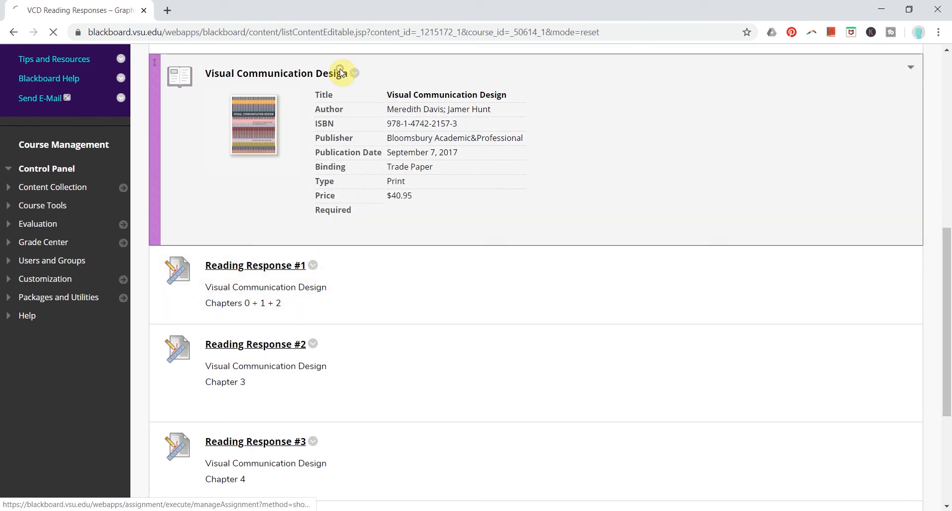
- Reach Reading Response #1's Grading section and show the Add Rubric choices
click(254, 265)
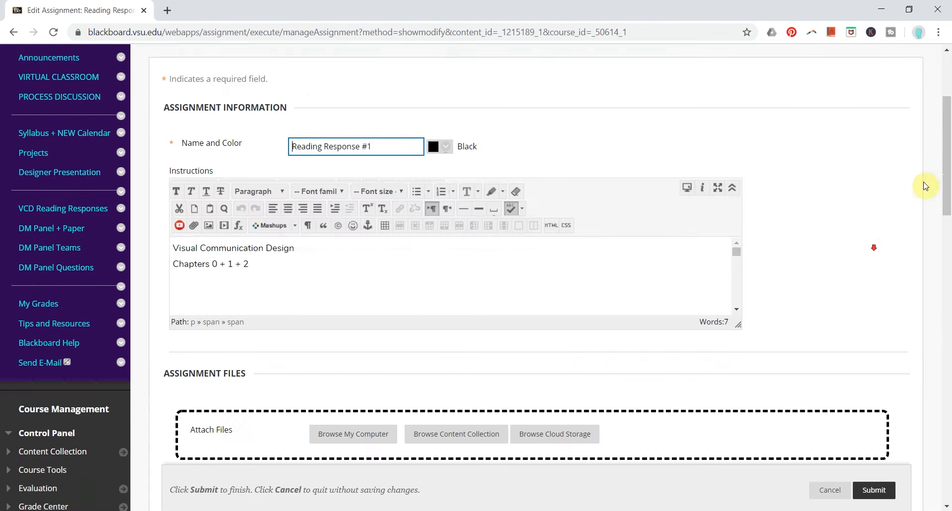
scroll(down, 3)
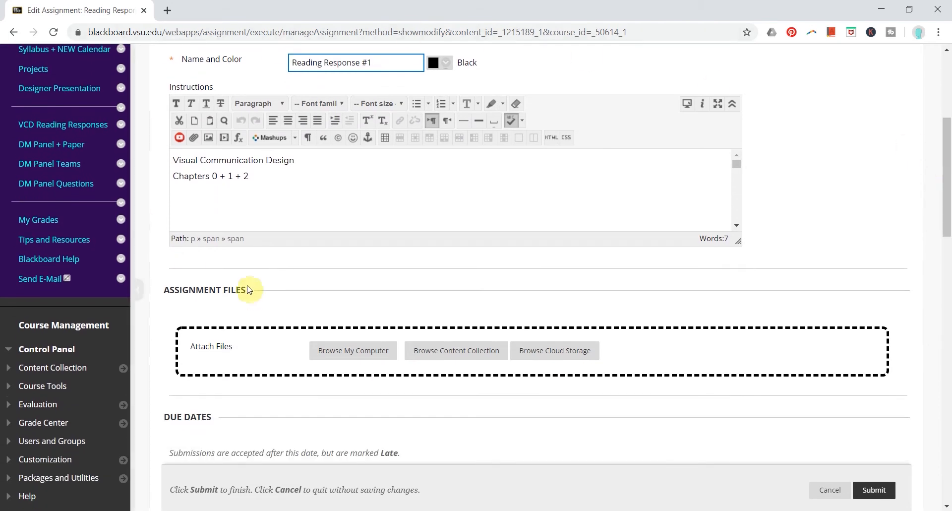
scroll(down, 3)
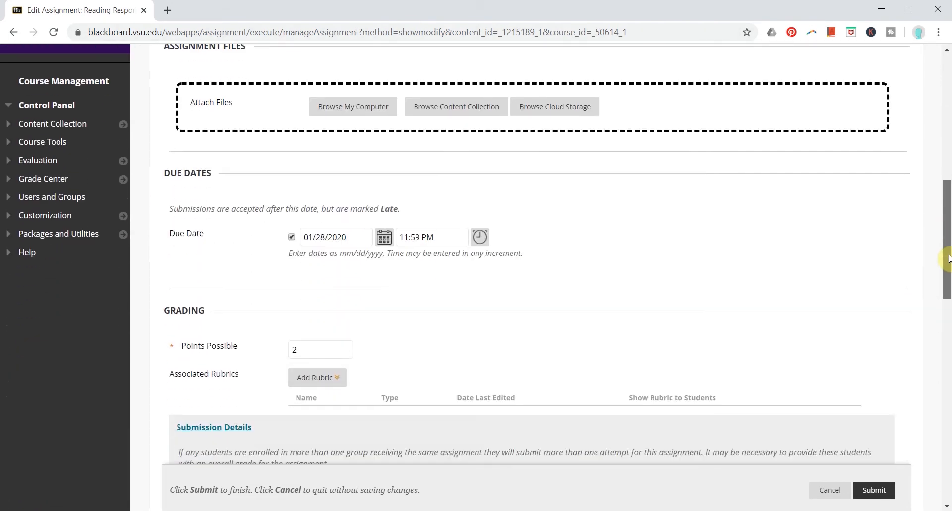
scroll(down, 3)
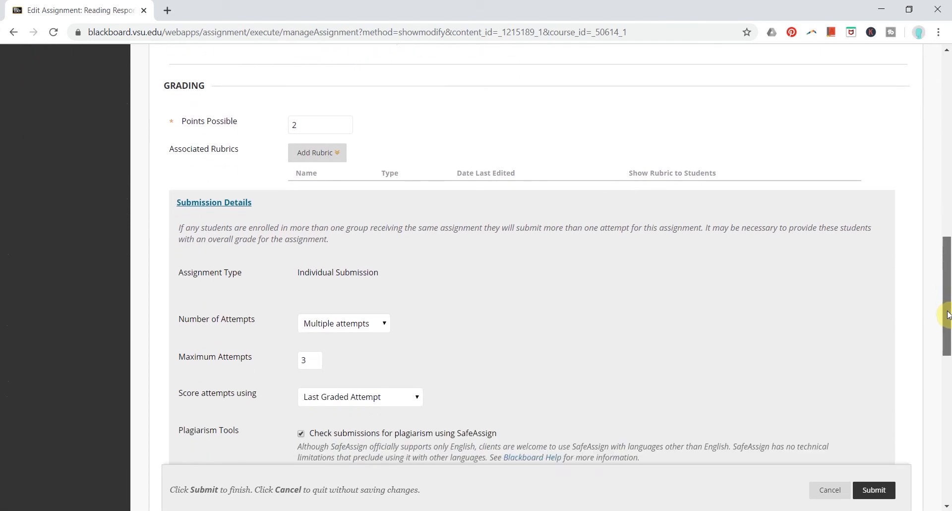
scroll(up, 3)
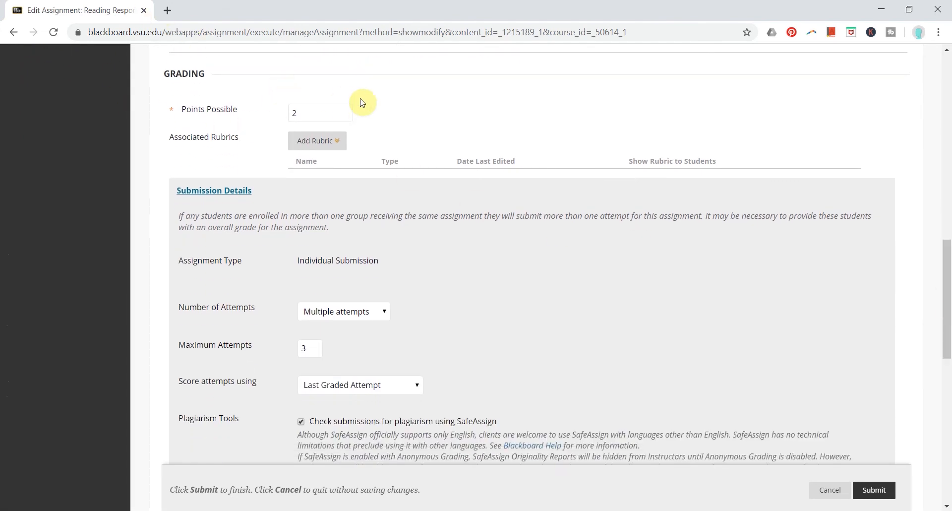
mouse_move(357, 121)
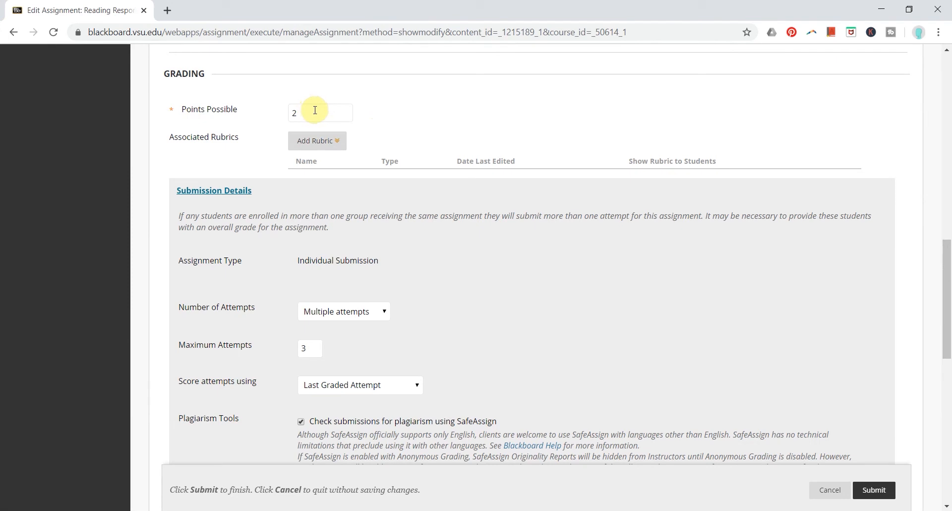
click(317, 141)
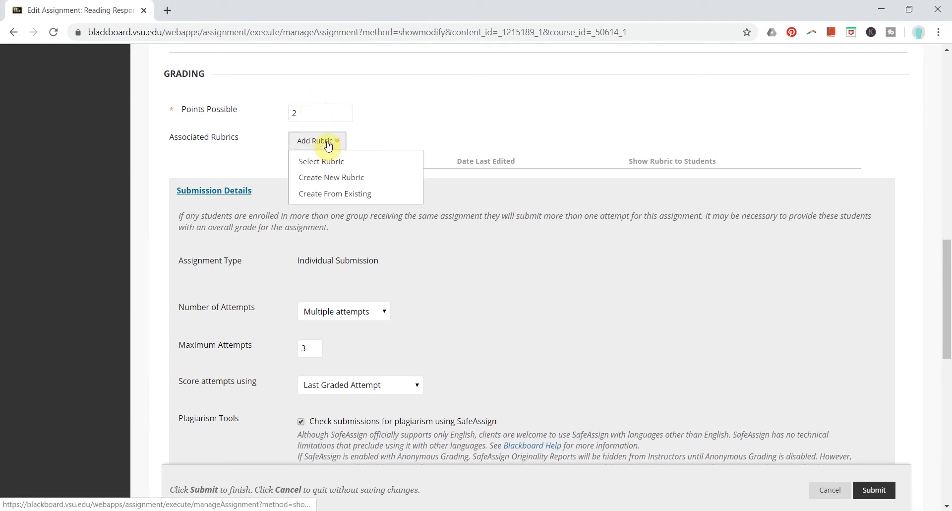
mouse_move(367, 181)
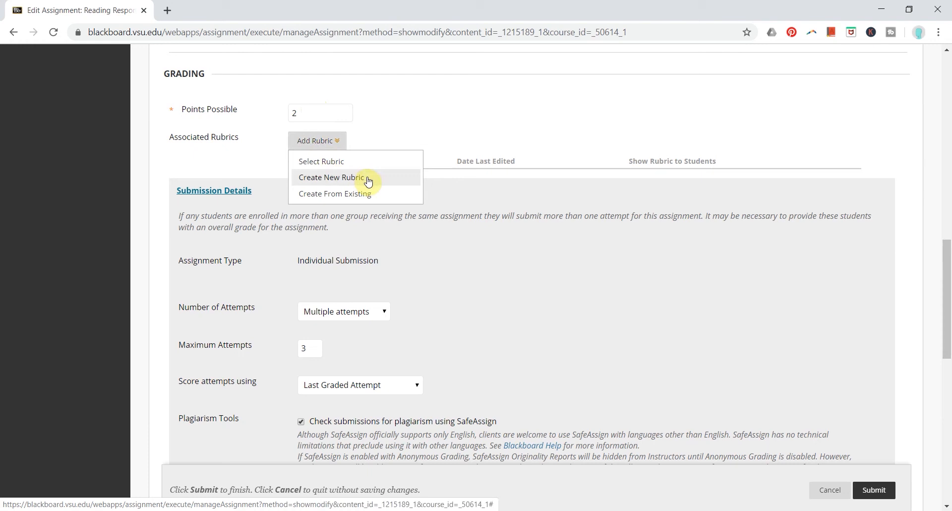
- Create a new rubric and name it 'Reading Responses'
click(333, 176)
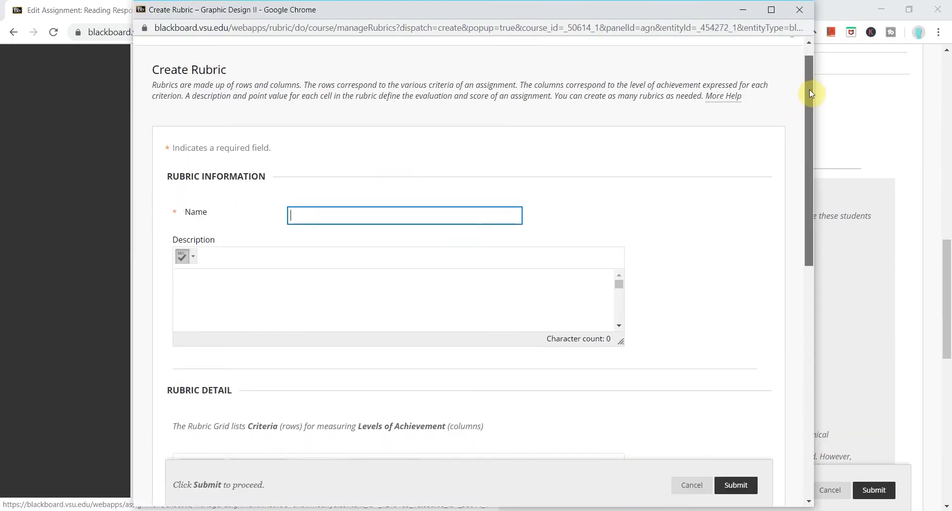
text(Rea)
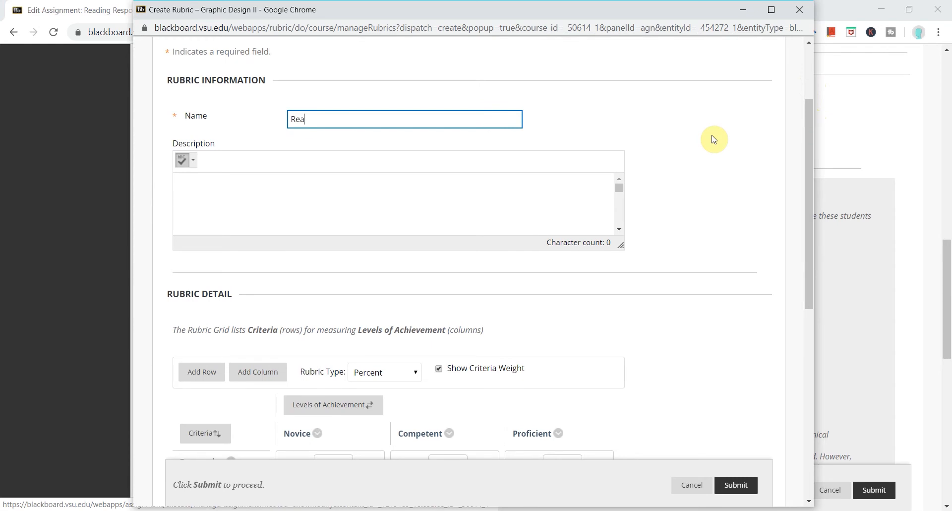
text(ding R)
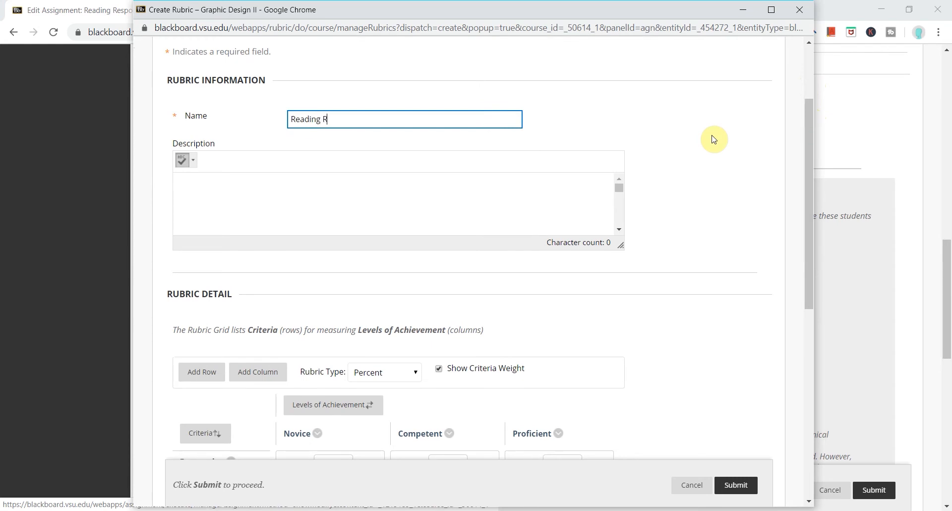
text(espon)
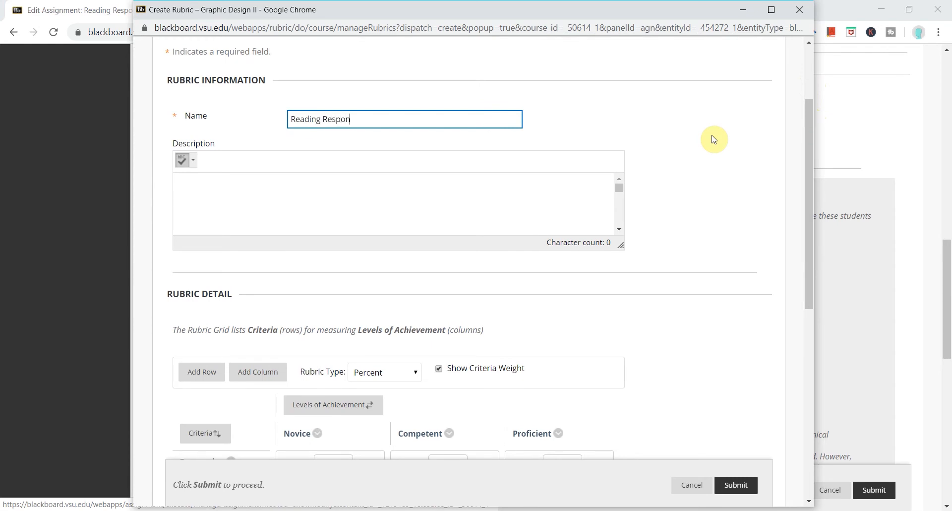
text(ses)
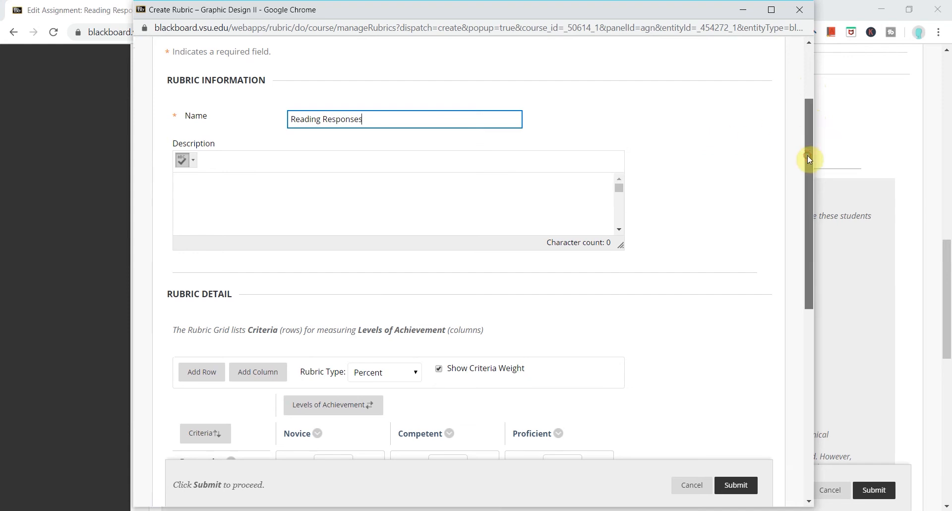
- Review the rubric grid: Formatting, Organization, Grammar at 33/34/33 with 0/50/100 levels
scroll(down, 3)
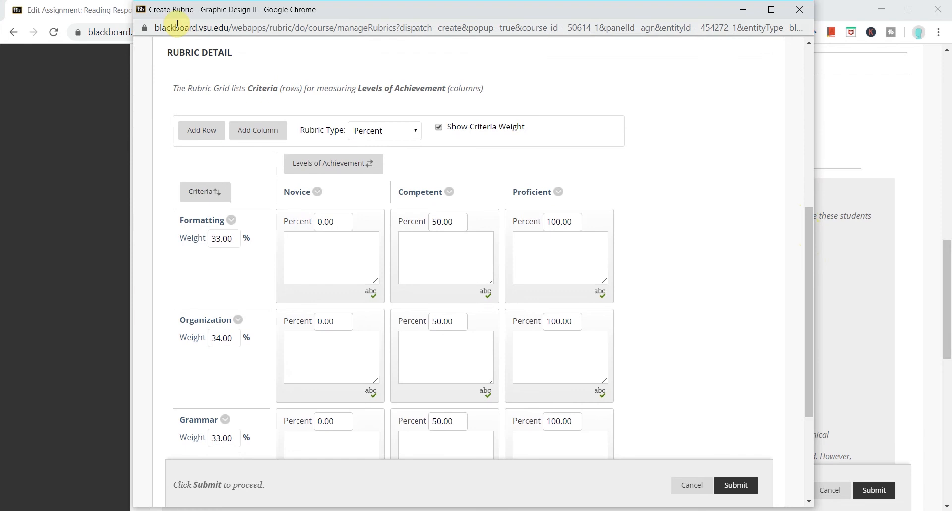
mouse_move(796, 325)
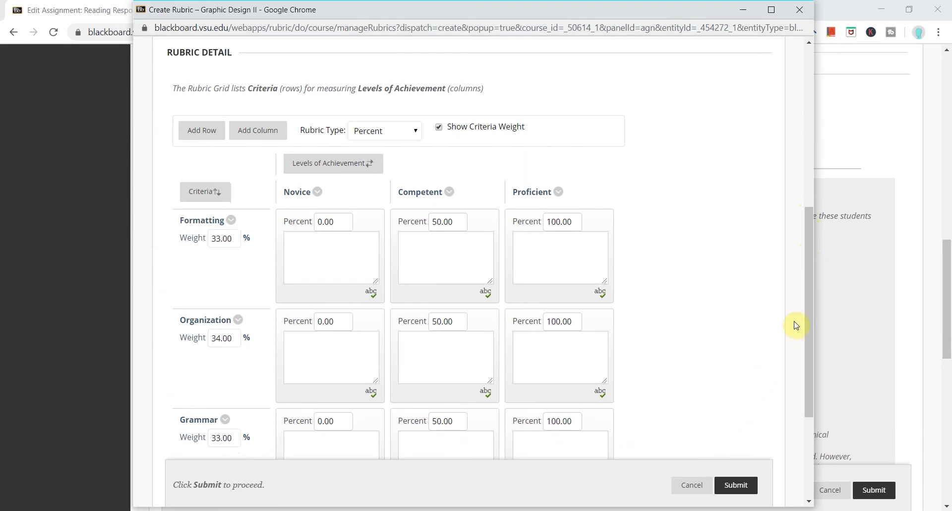
scroll(down, 3)
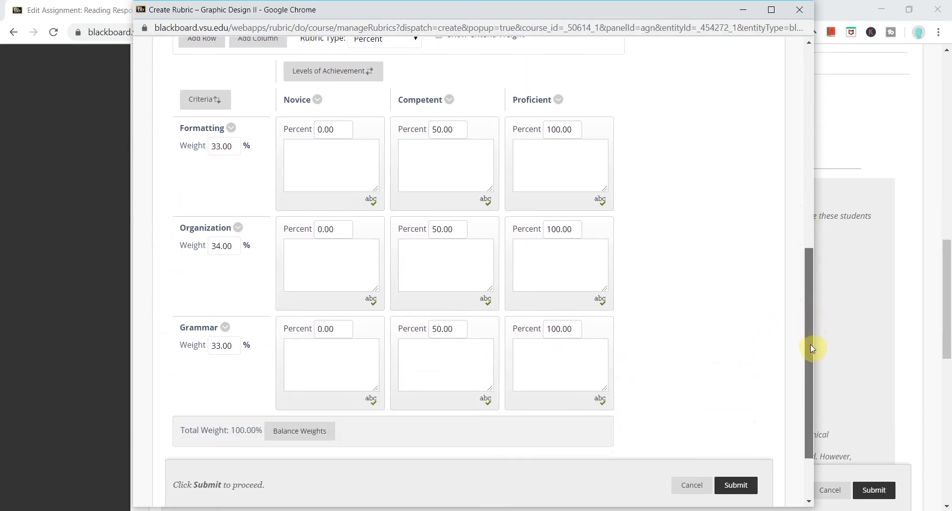
mouse_move(698, 243)
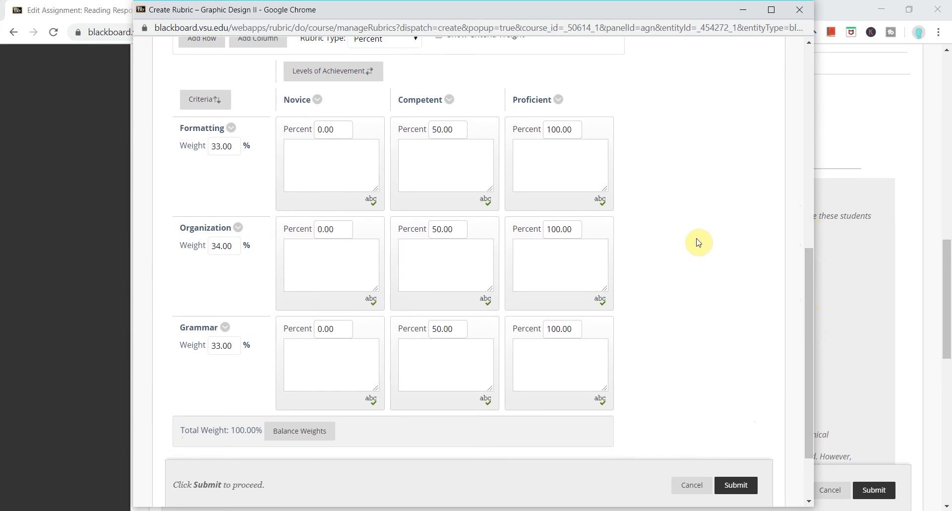
mouse_move(472, 148)
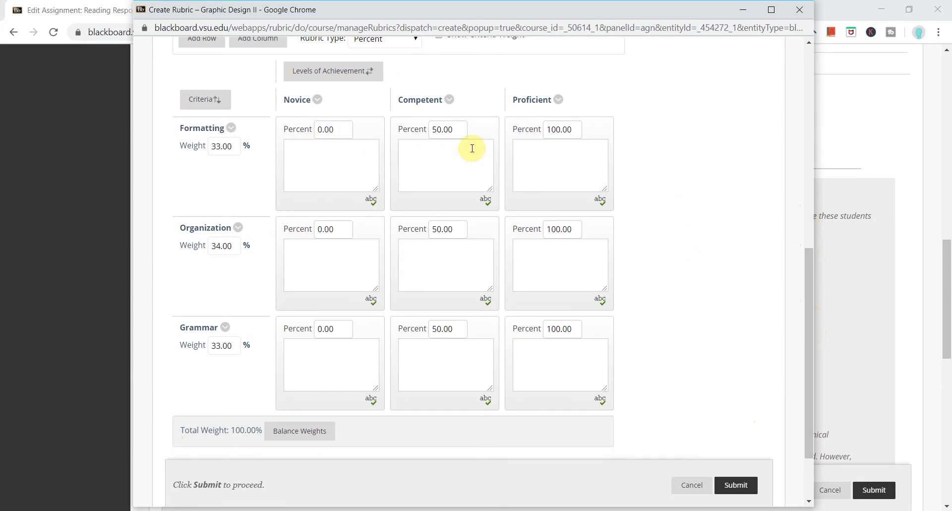
mouse_move(470, 105)
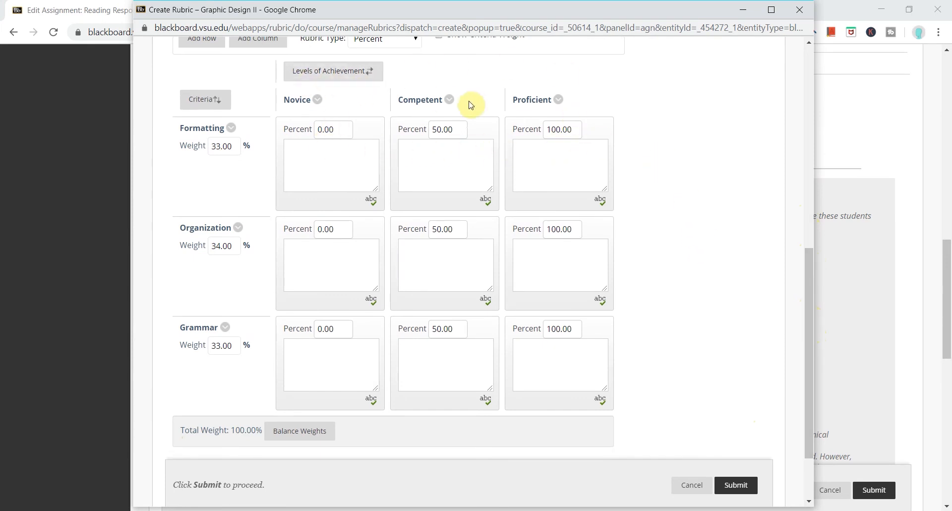
scroll(up, 3)
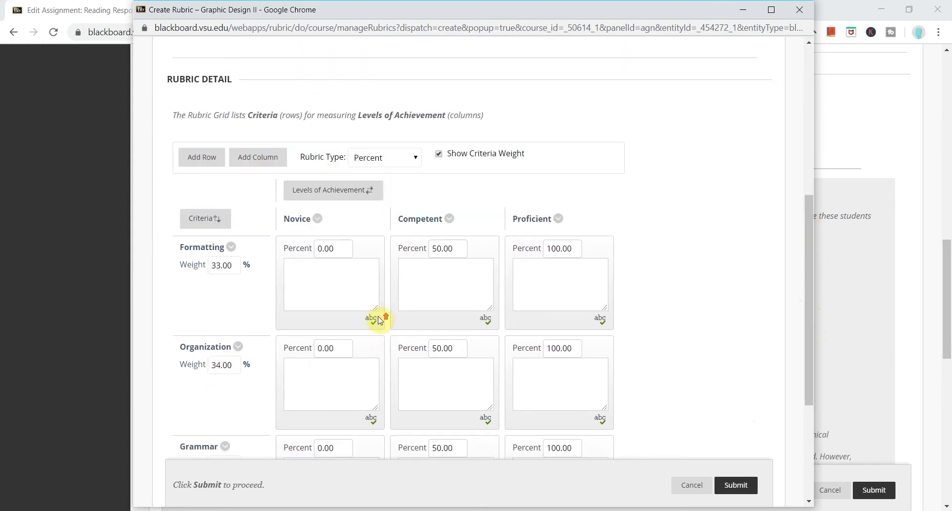
scroll(up, 3)
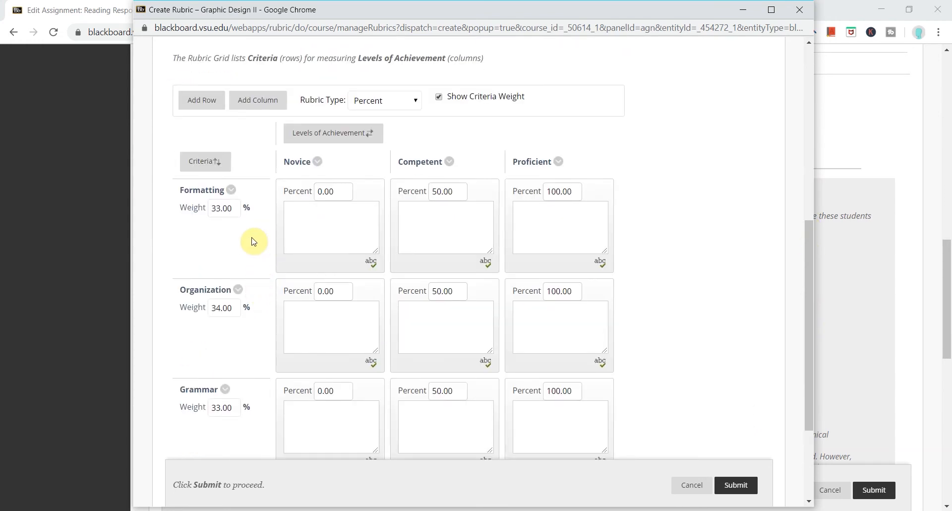
scroll(down, 3)
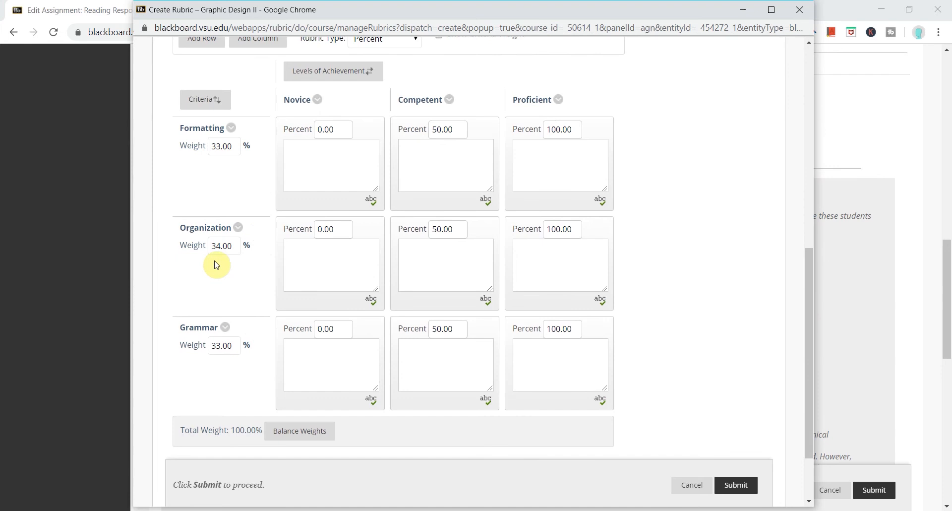
scroll(up, 3)
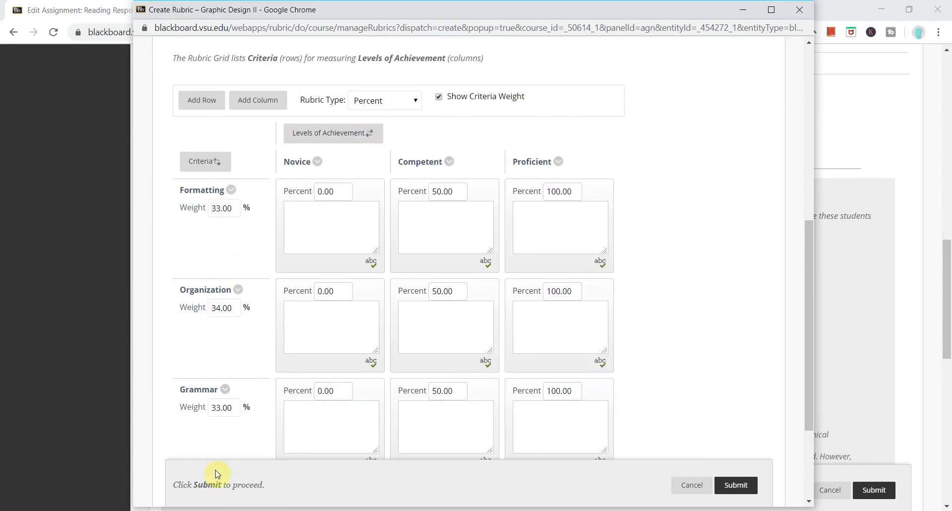
mouse_move(270, 268)
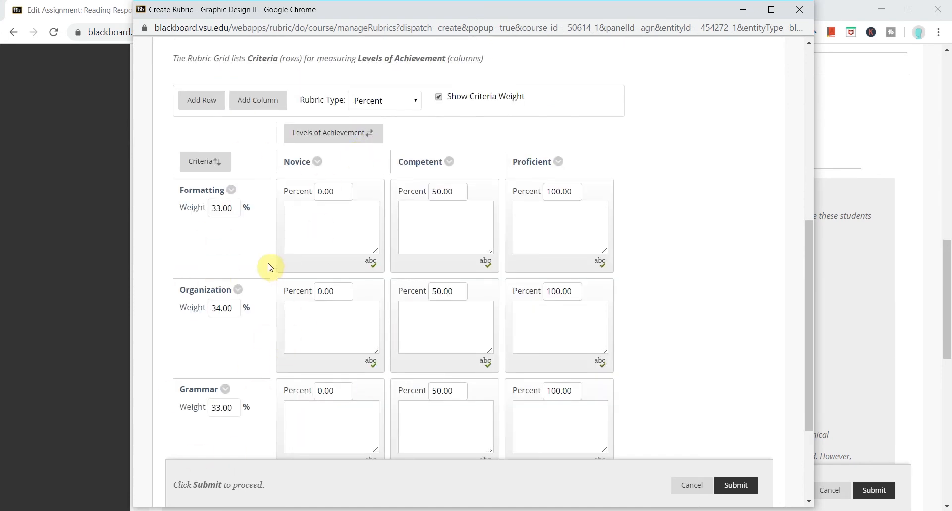
mouse_move(230, 191)
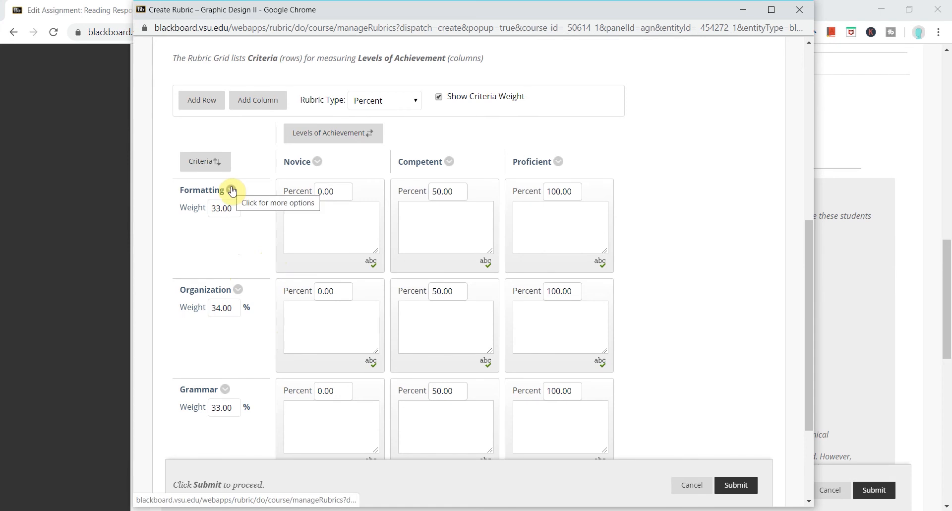
click(232, 191)
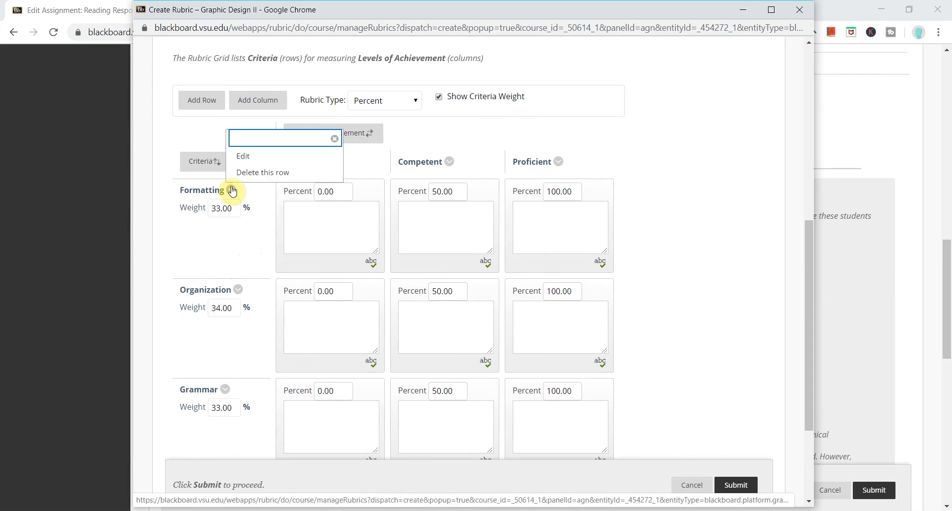
mouse_move(241, 173)
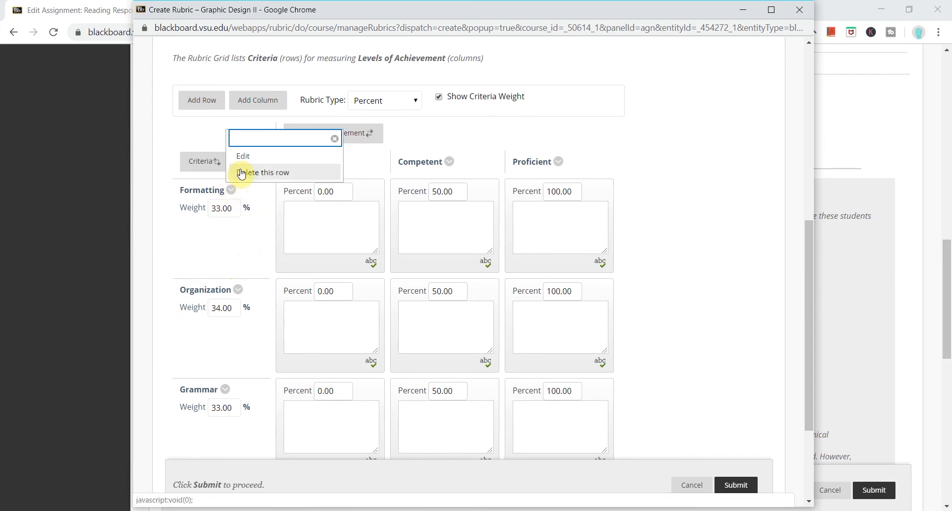
click(242, 155)
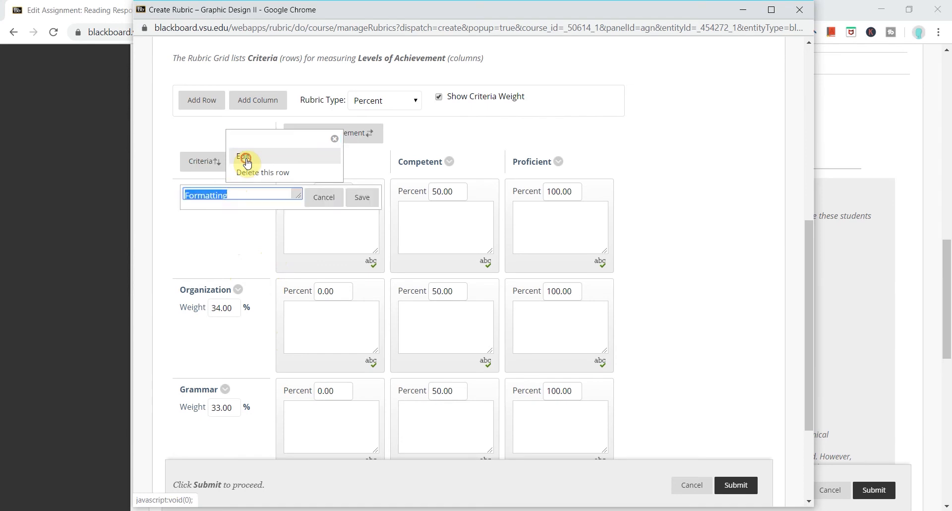
click(246, 158)
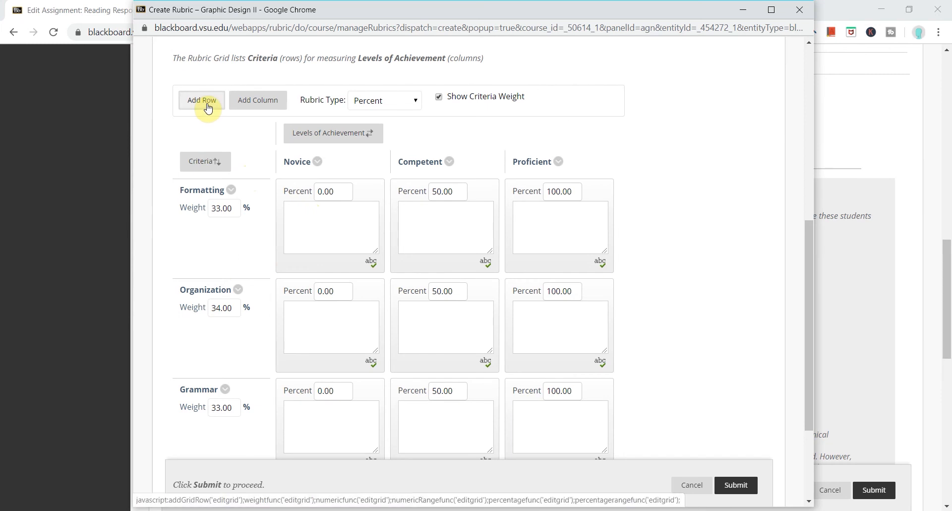
- Add a new rubric row named 'Critical Analysis'
click(201, 100)
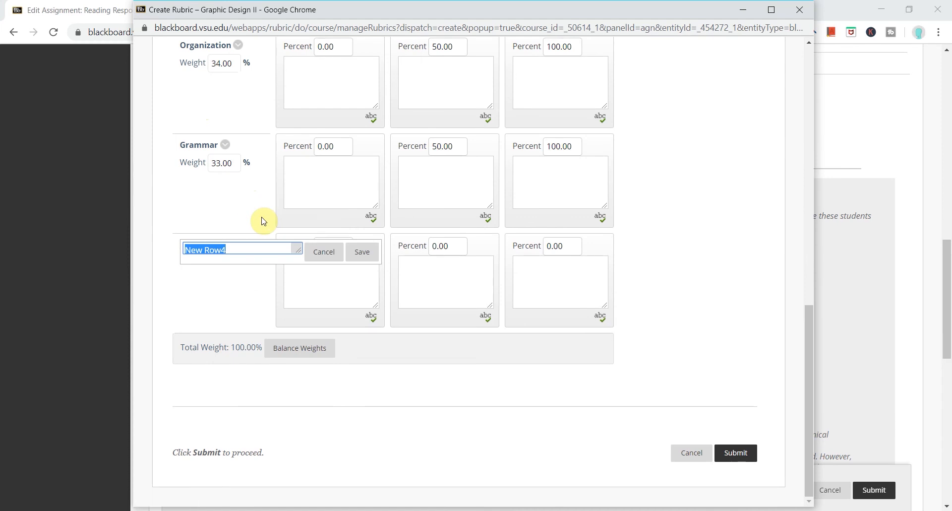
text(Critical A)
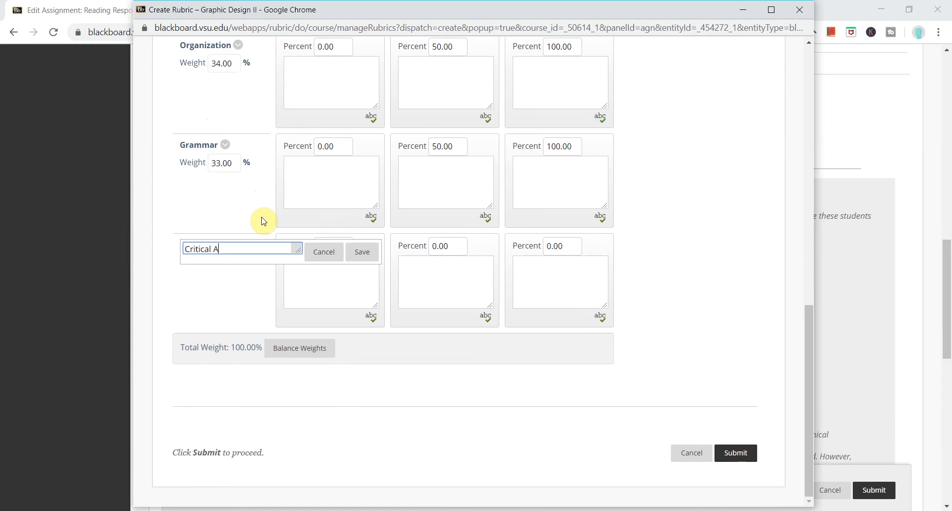
text(nalysis)
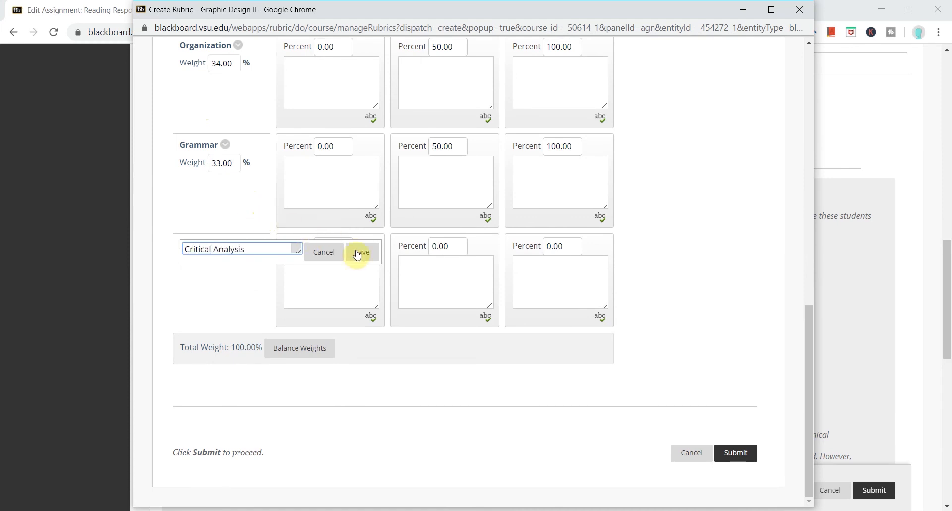
click(360, 252)
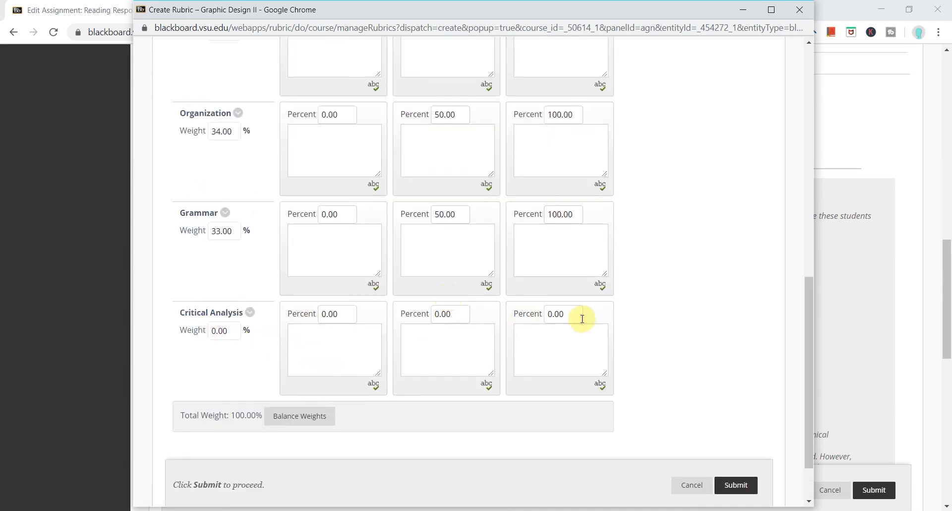
mouse_move(327, 445)
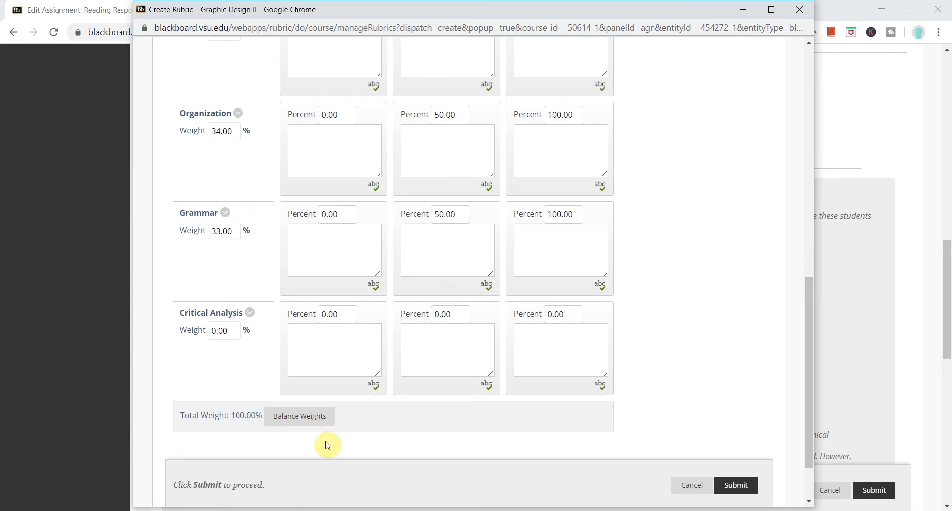
- Balance all four weights to 25%, give Critical Analysis 50/100 levels, and submit
click(299, 416)
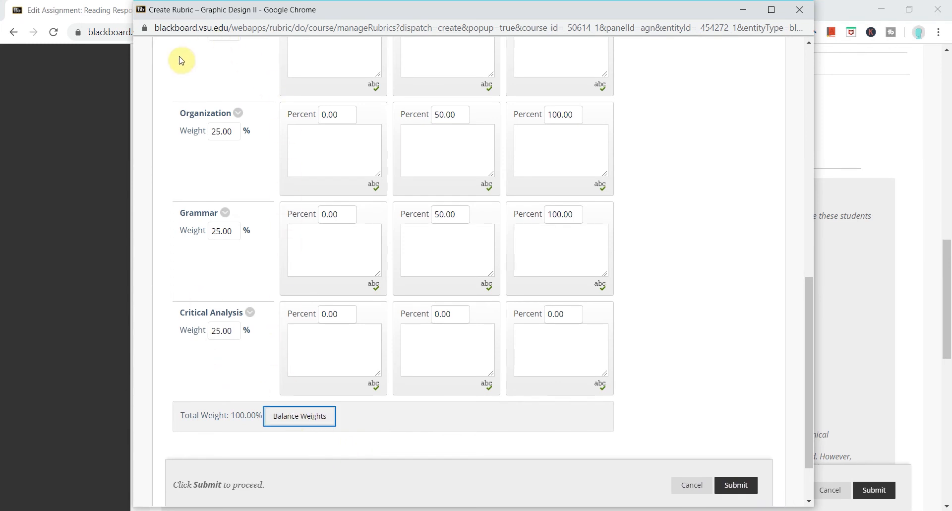
mouse_move(299, 338)
text(100)
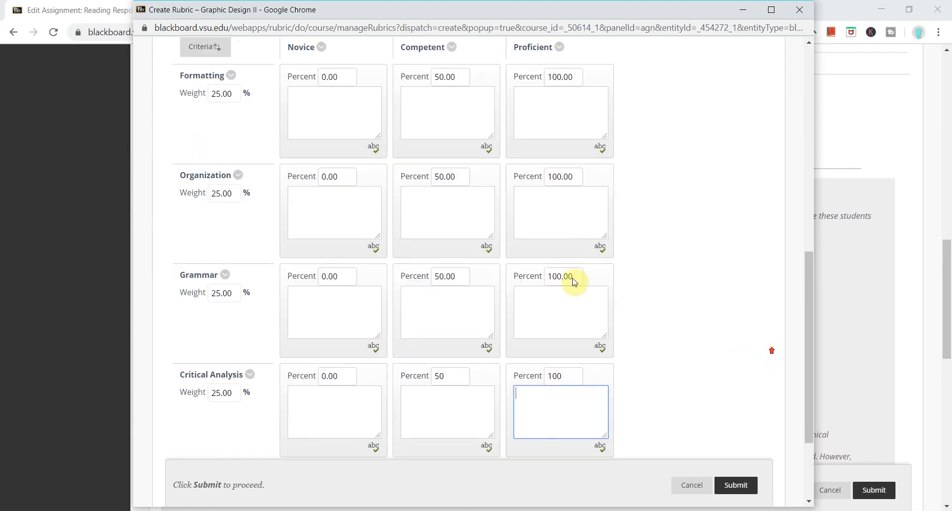
click(560, 112)
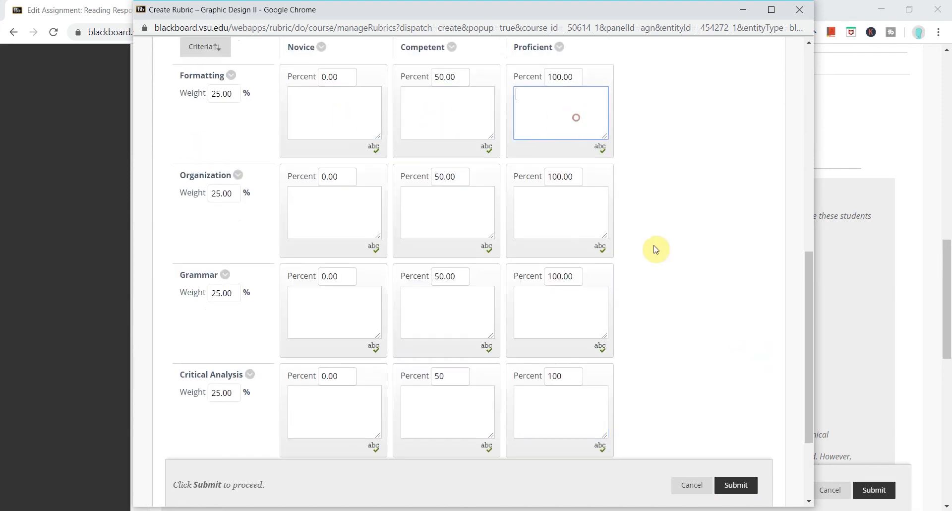
mouse_move(718, 295)
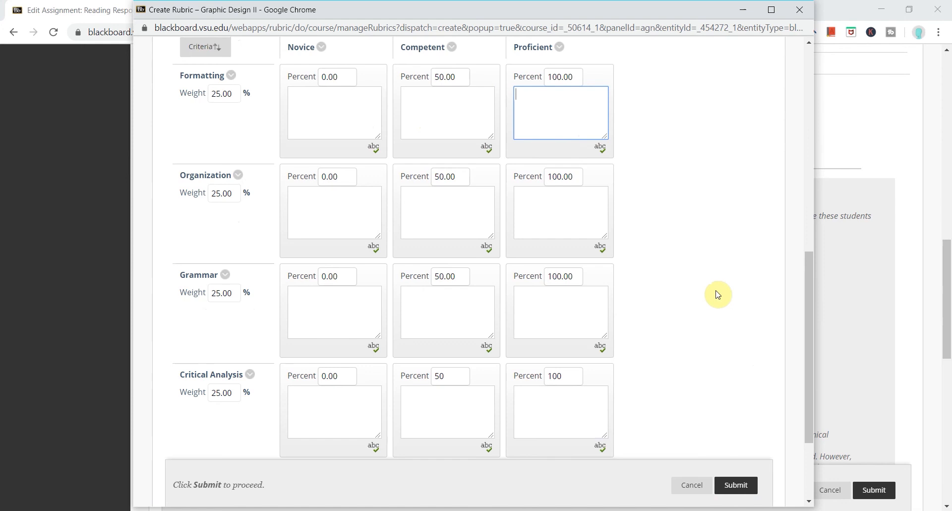
scroll(down, 3)
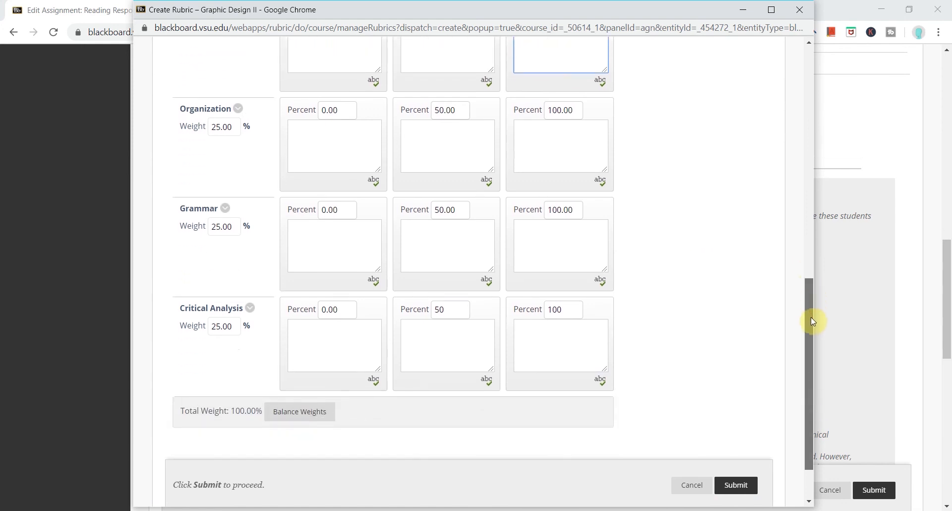
scroll(down, 3)
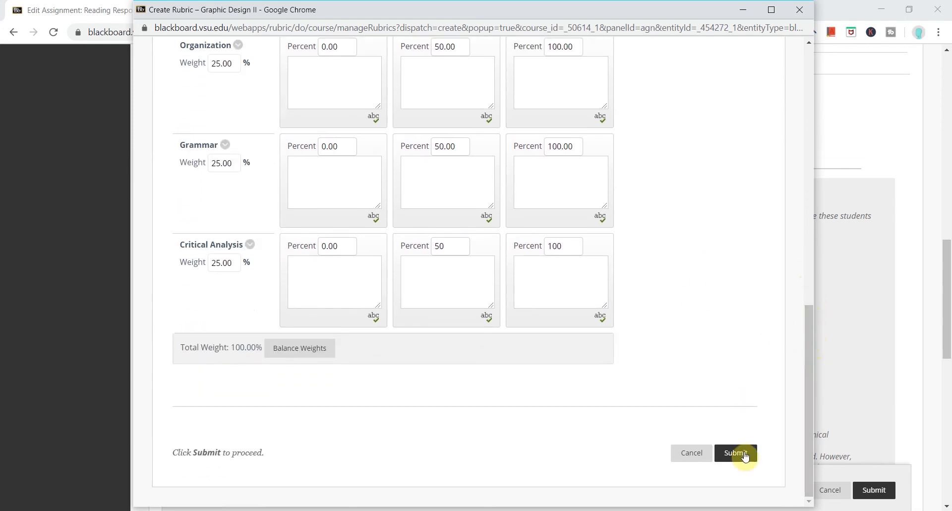
click(736, 453)
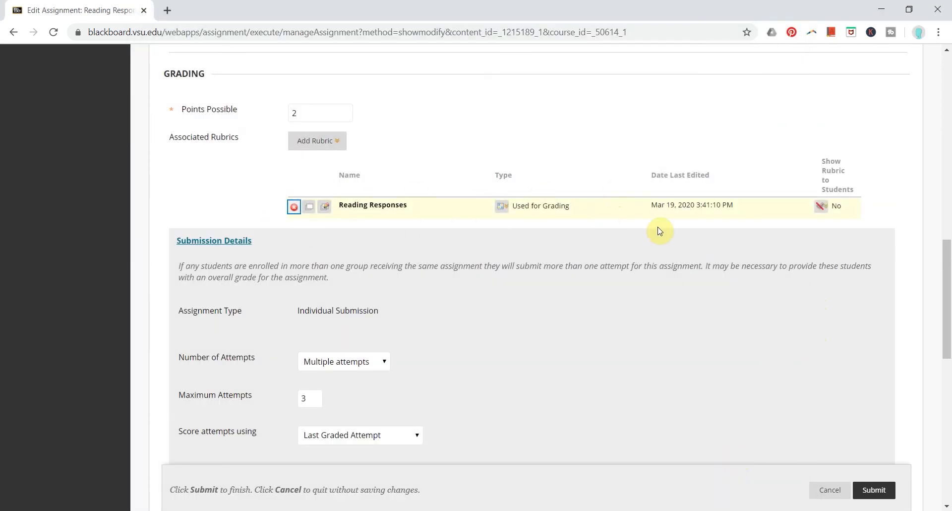
mouse_move(806, 243)
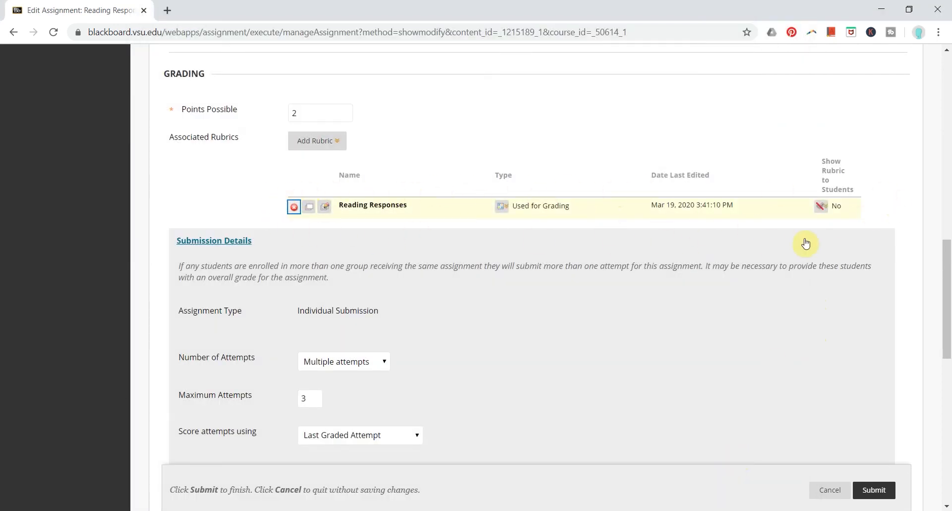
mouse_move(219, 211)
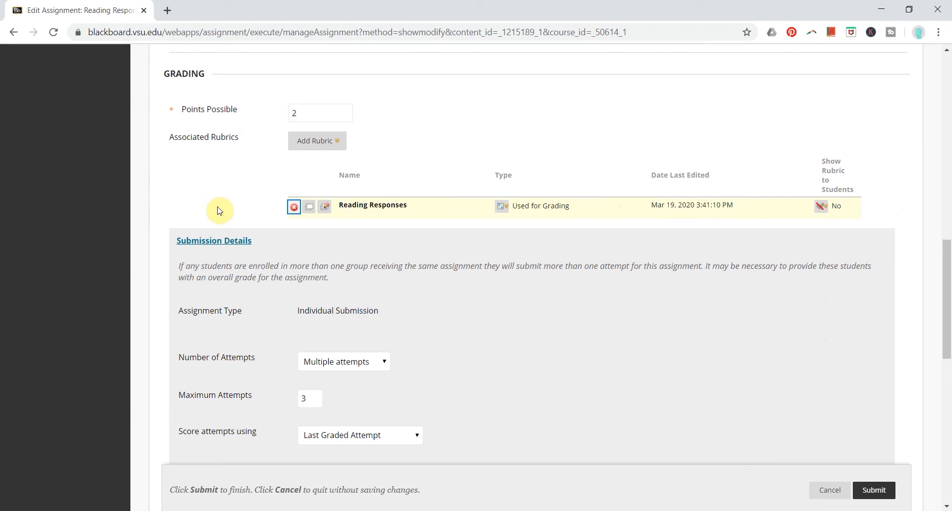
mouse_move(874, 490)
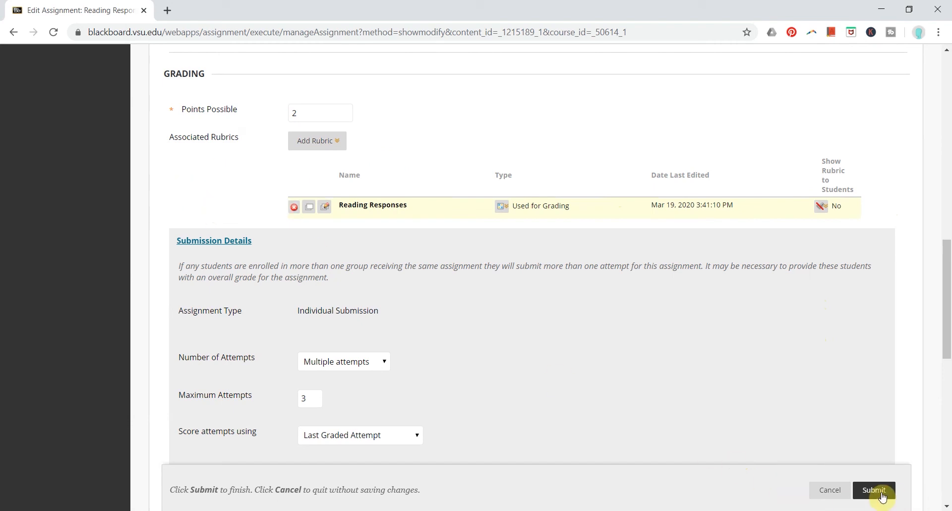
- Save Reading Response #1 with its rubric and open Reading Response #2 for editing
click(874, 490)
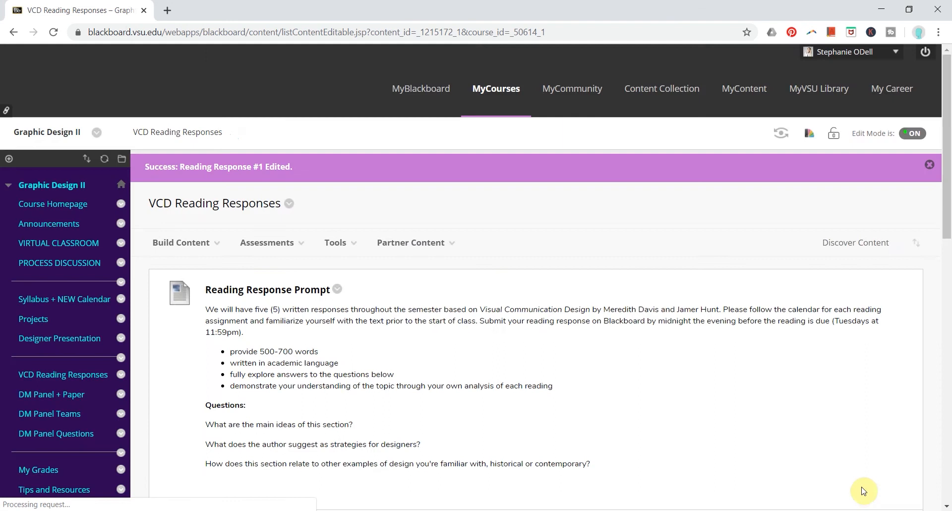
scroll(down, 3)
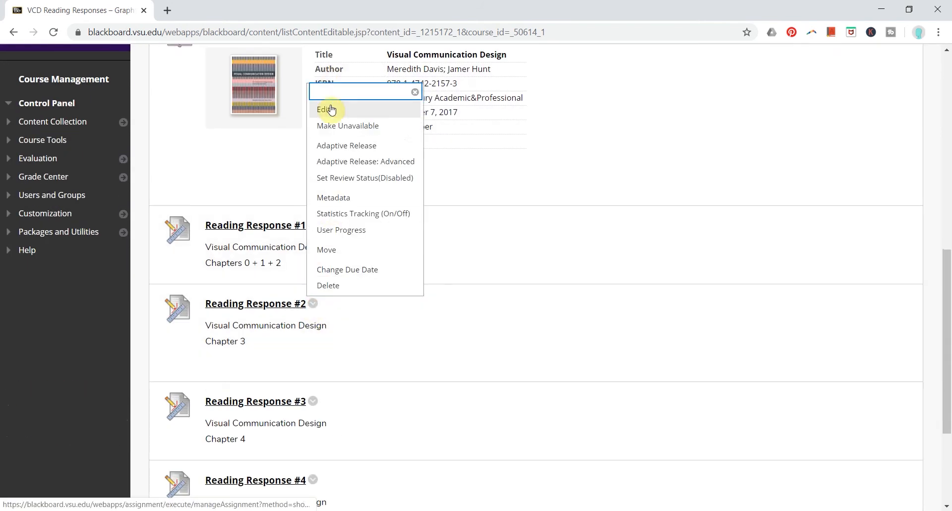
click(325, 110)
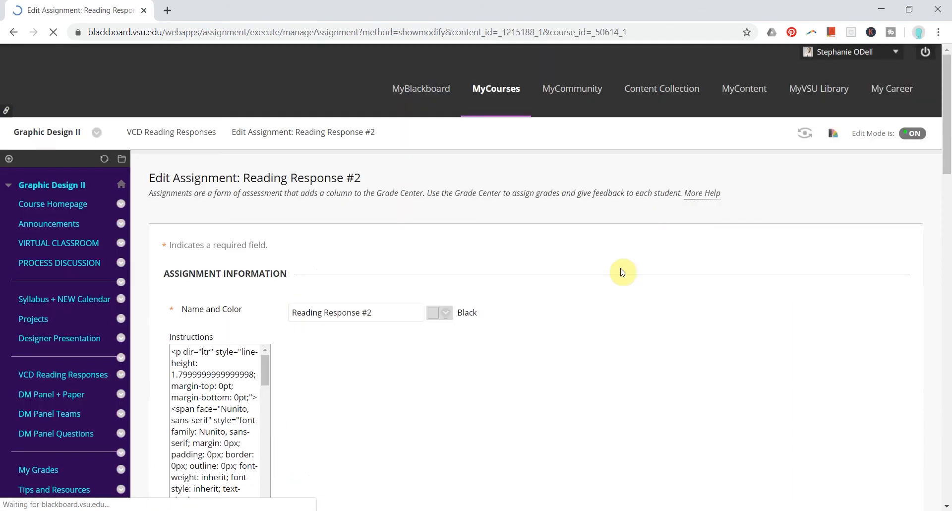
- Attach the existing Reading Responses rubric to Reading Response #2
scroll(down, 3)
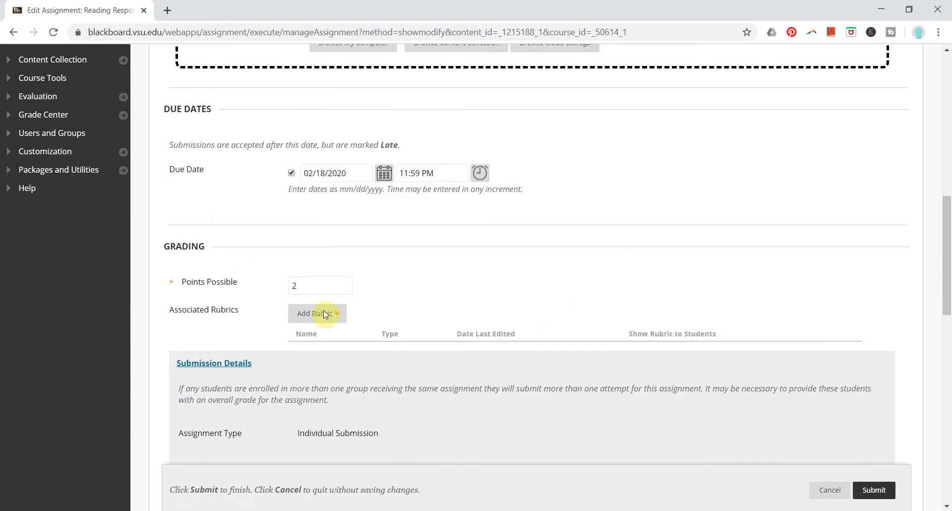
click(313, 313)
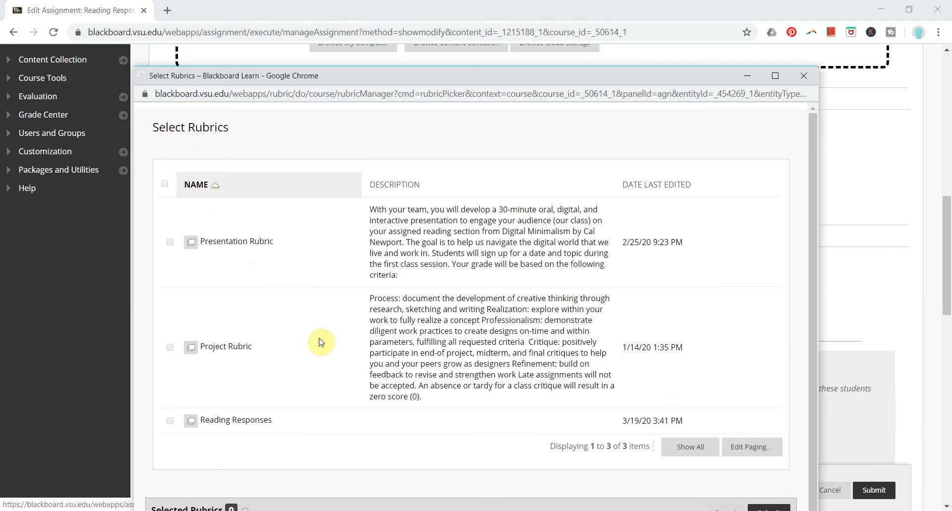
click(171, 420)
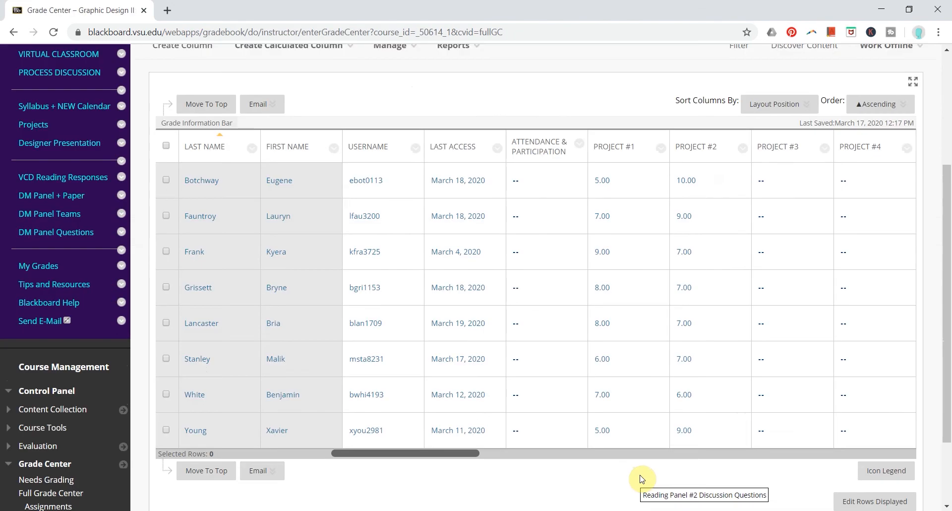
click(740, 216)
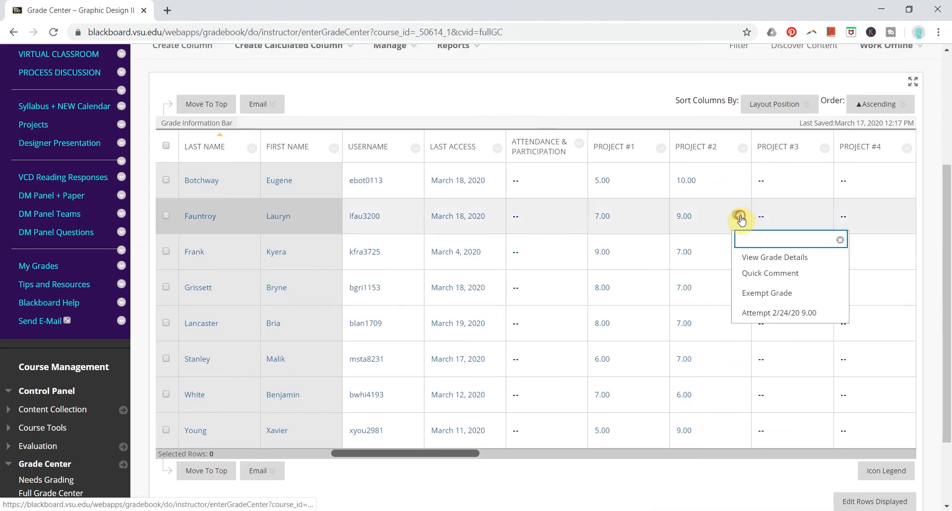
click(779, 312)
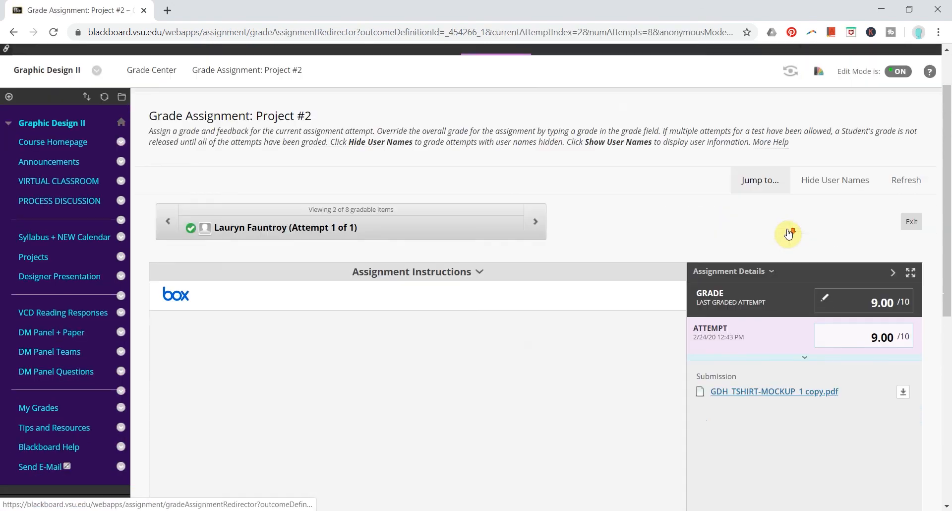
scroll(down, 3)
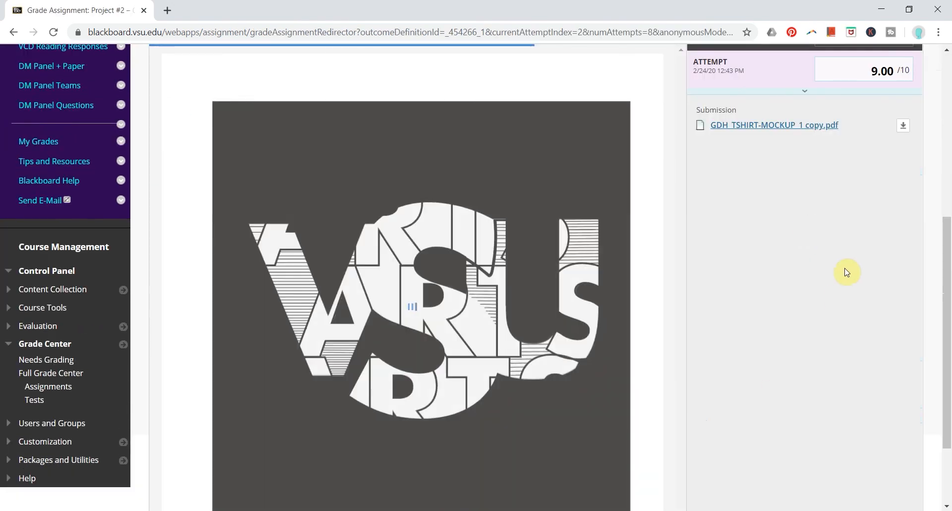
scroll(up, 3)
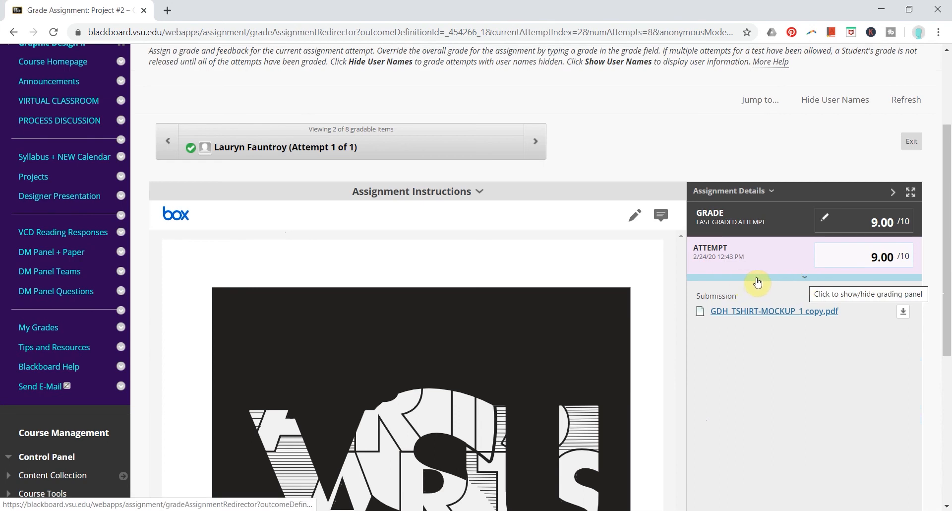
- Expand the grading panel and Project Rubric to view the 9/10 criterion scores
click(805, 277)
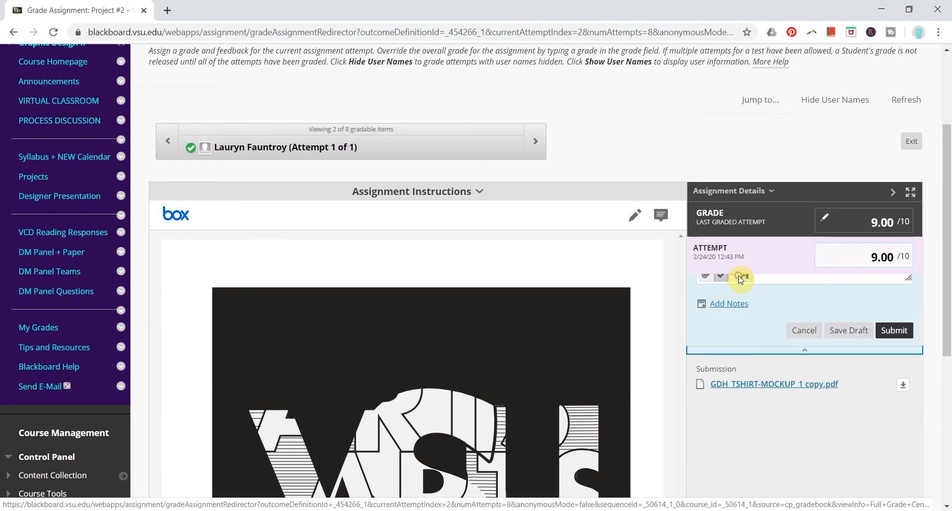
scroll(down, 3)
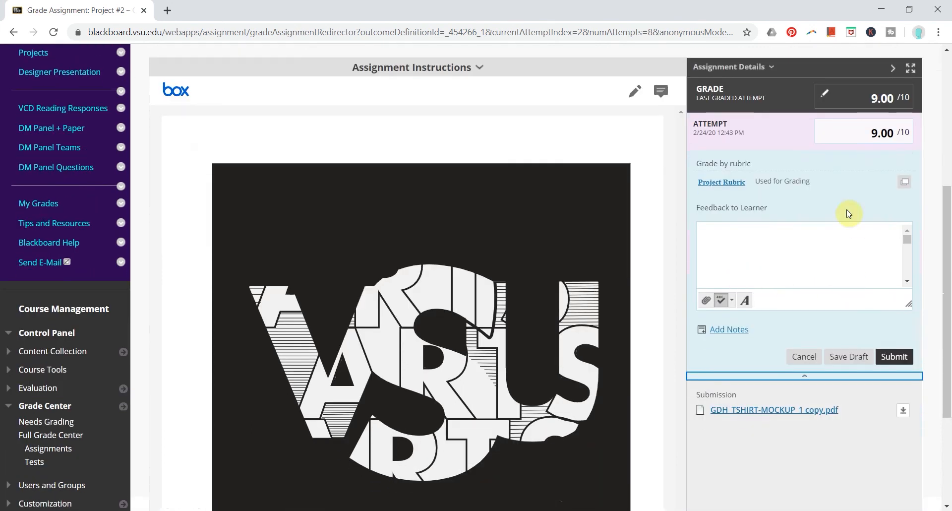
click(722, 182)
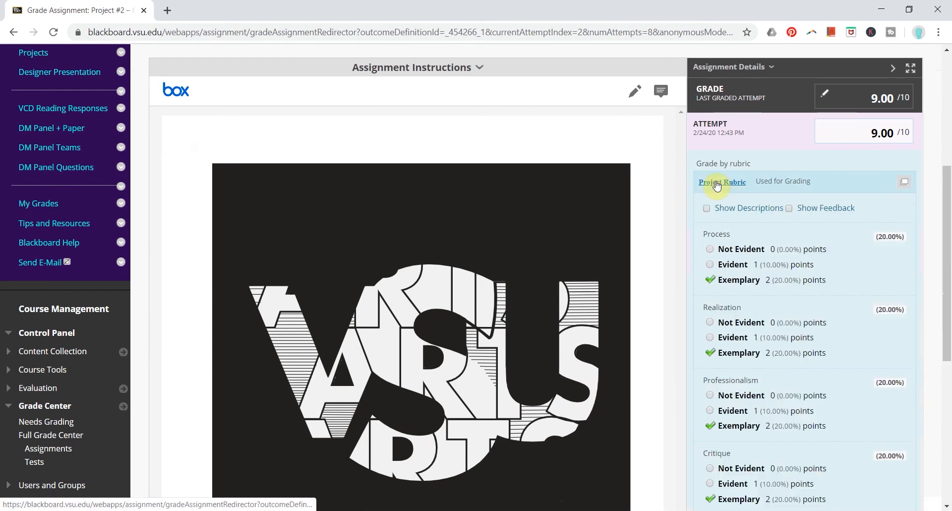
scroll(down, 3)
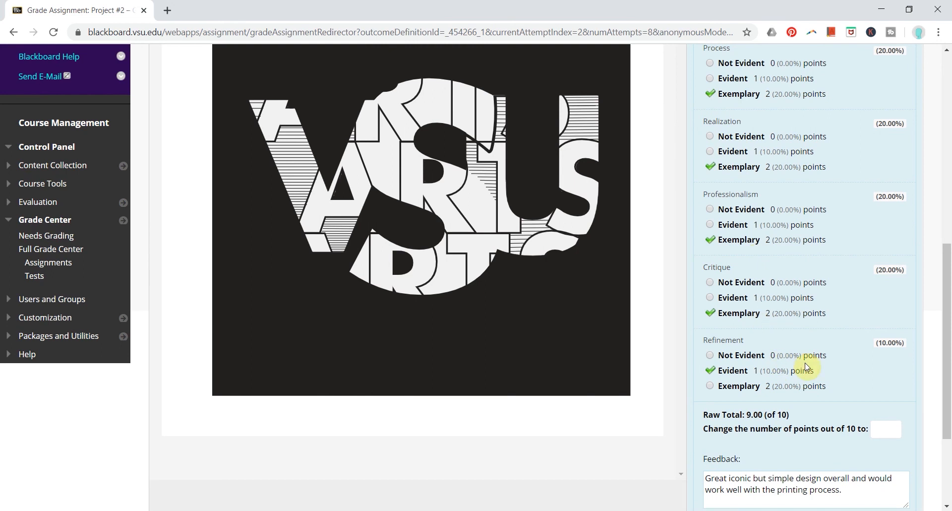
scroll(up, 3)
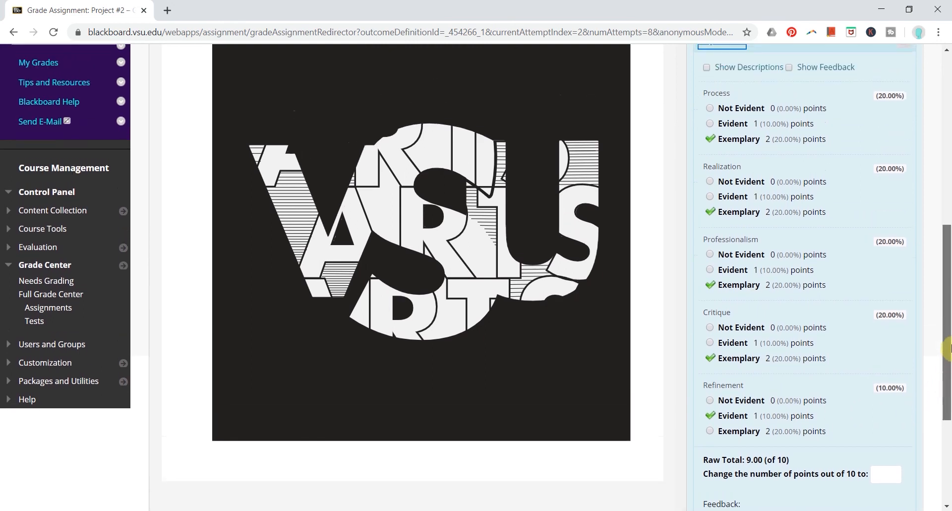
scroll(up, 3)
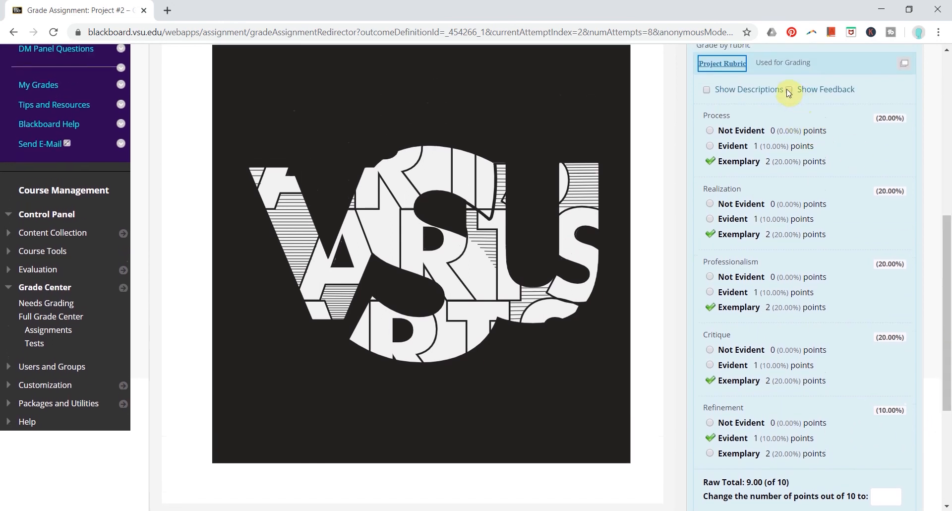
- Write Refinement feedback: better define the S outline and refine forms and lines
click(790, 89)
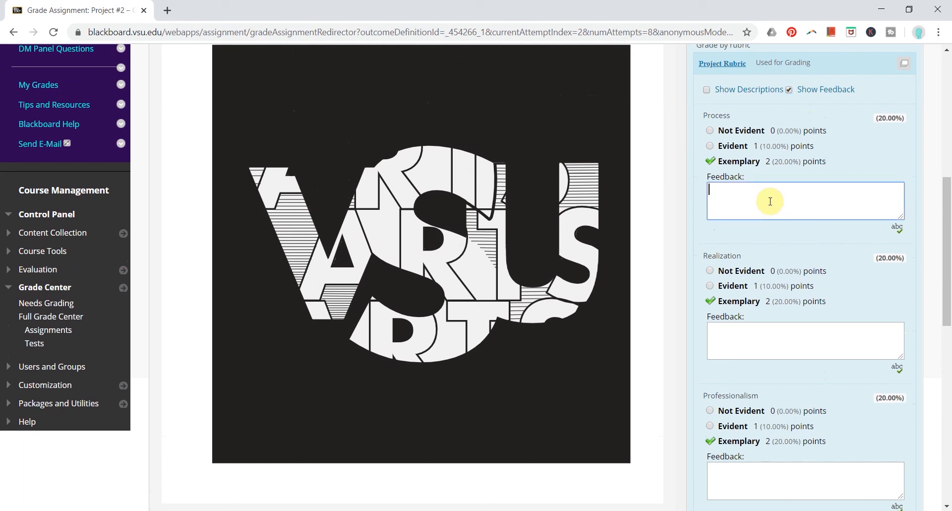
mouse_move(901, 199)
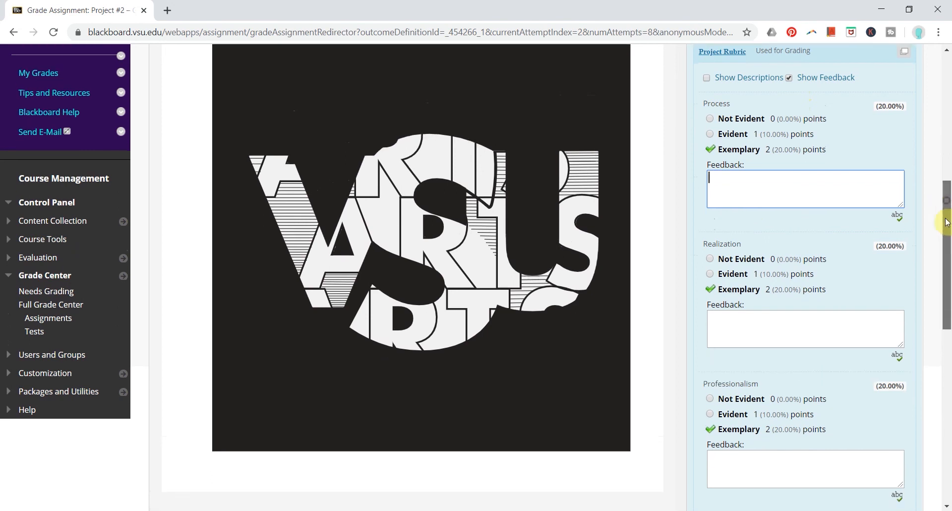
scroll(down, 3)
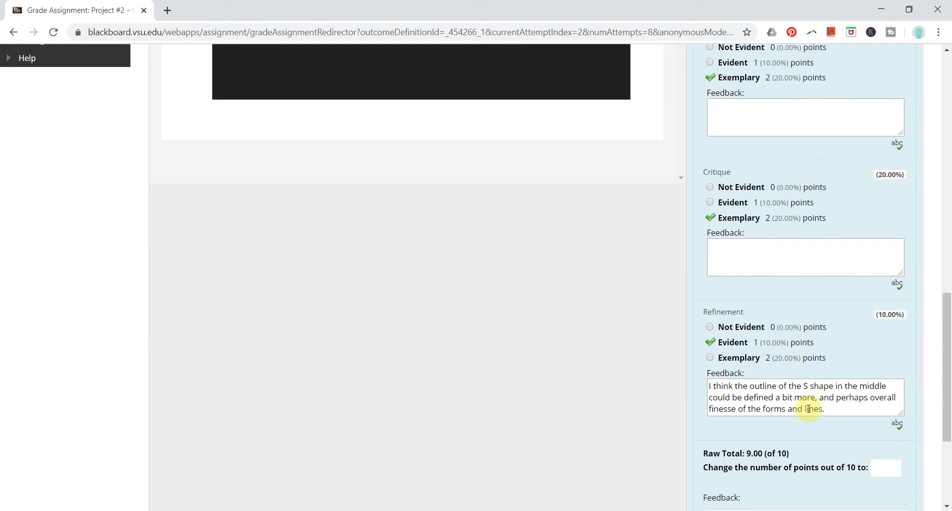
click(804, 398)
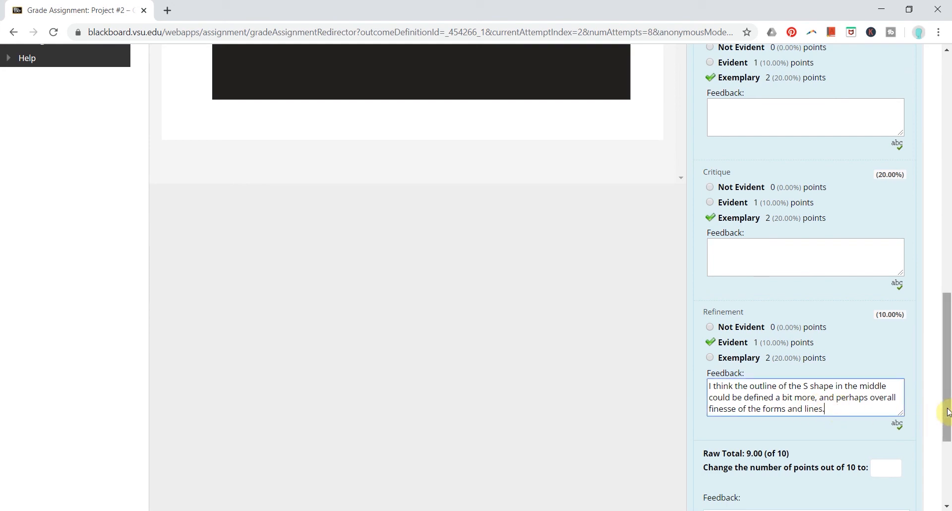
scroll(down, 3)
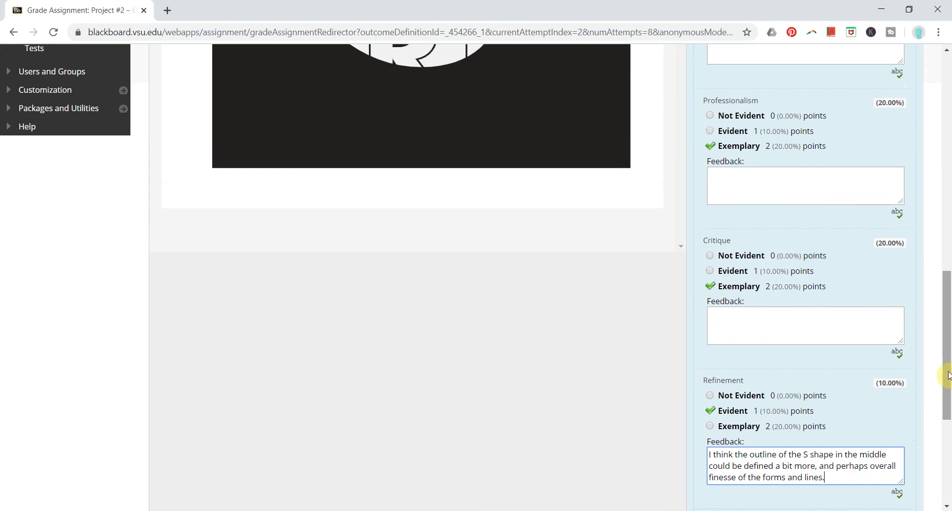
scroll(up, 3)
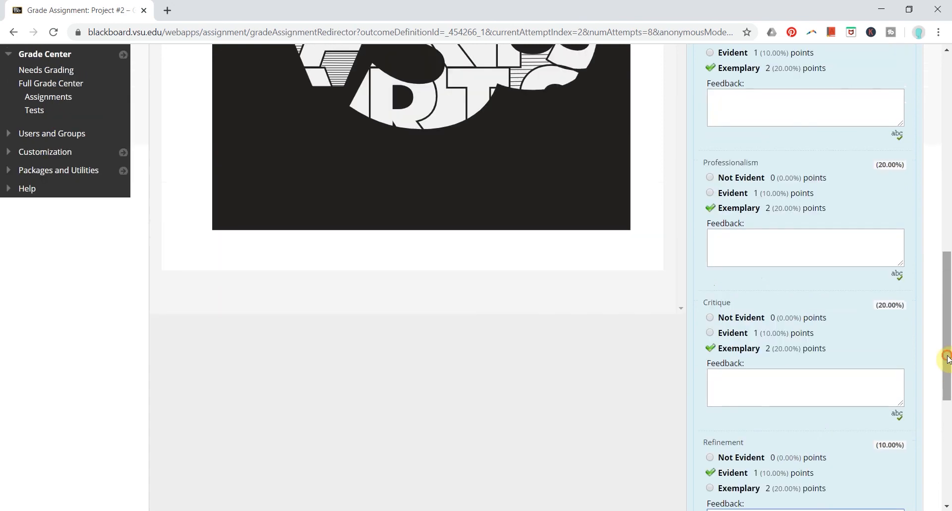
scroll(down, 3)
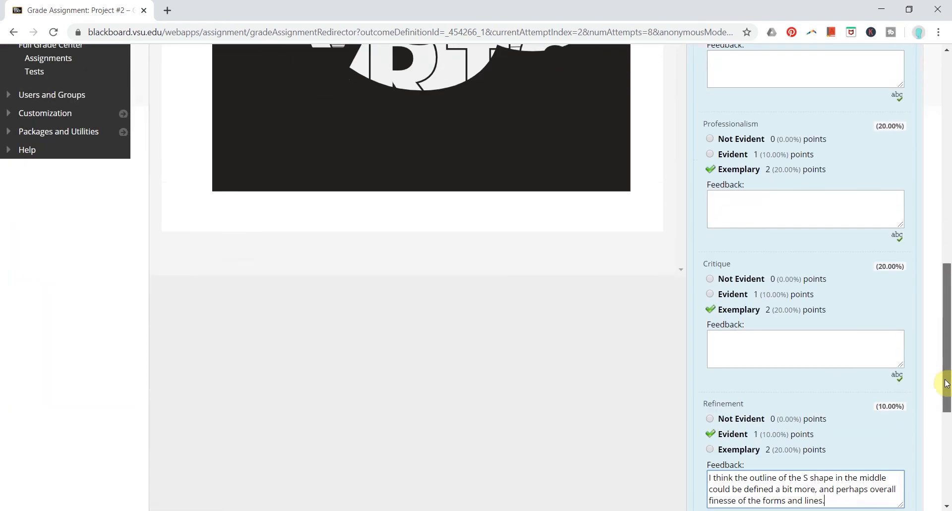
scroll(down, 3)
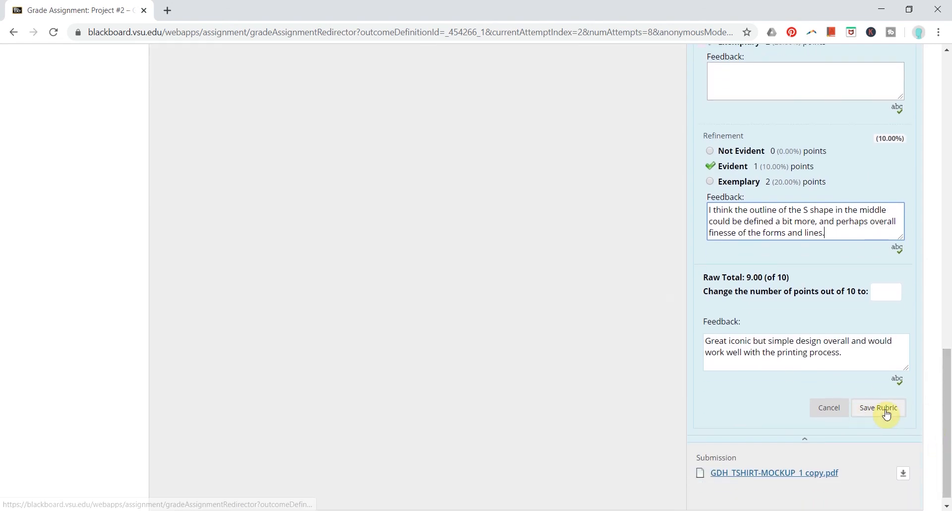
click(879, 407)
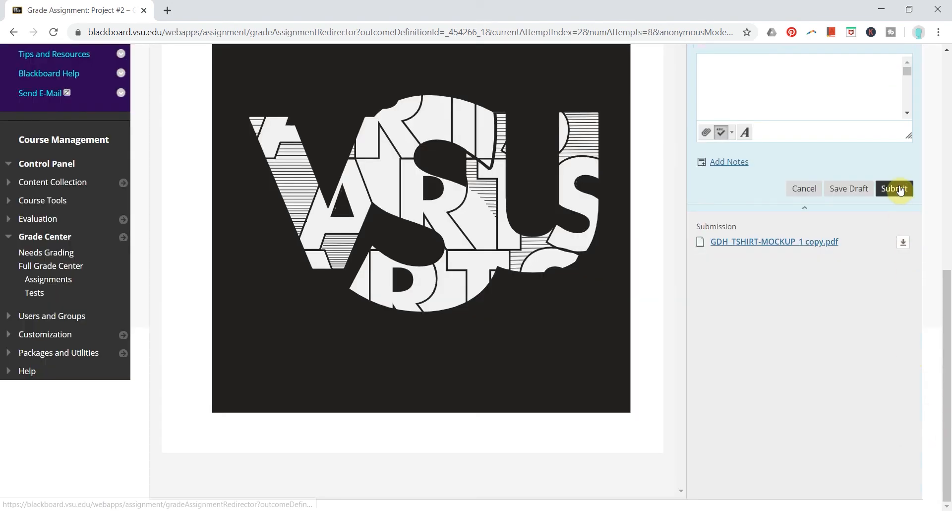
click(894, 189)
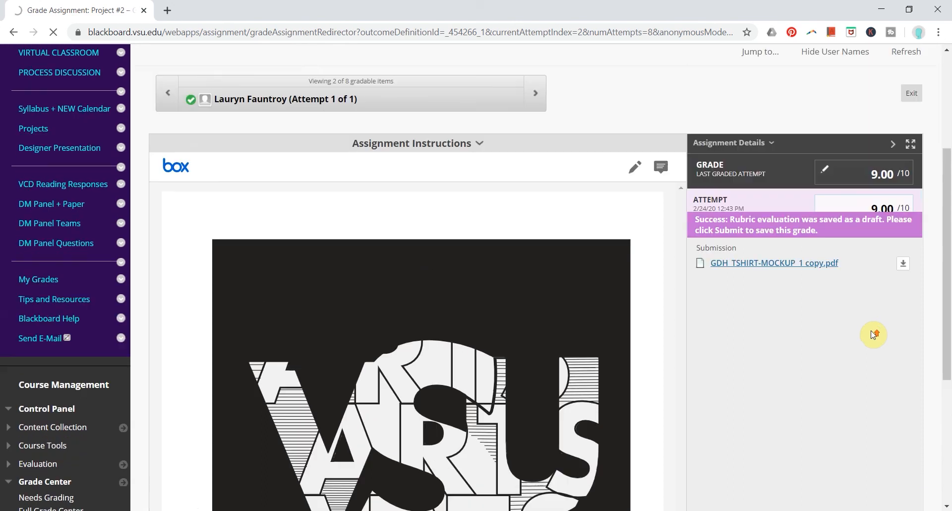
click(535, 92)
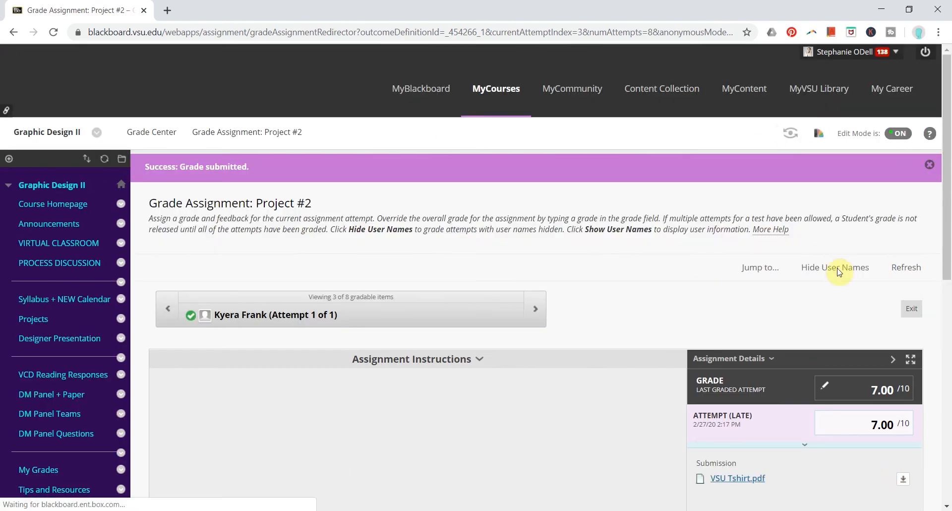